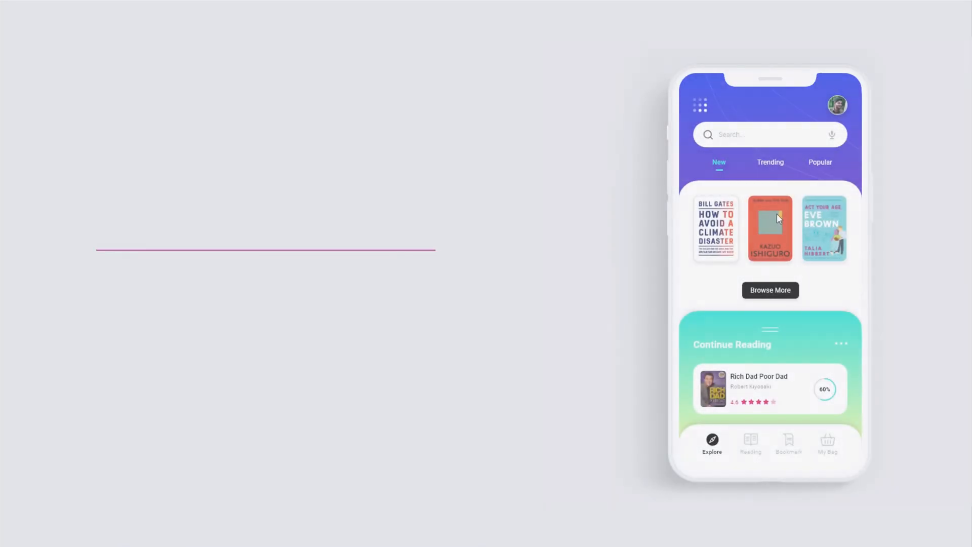
# Step: Watch the checkout screen mockups, then open the Bookshack App file on a blank canvas
pyautogui.click(770, 228)
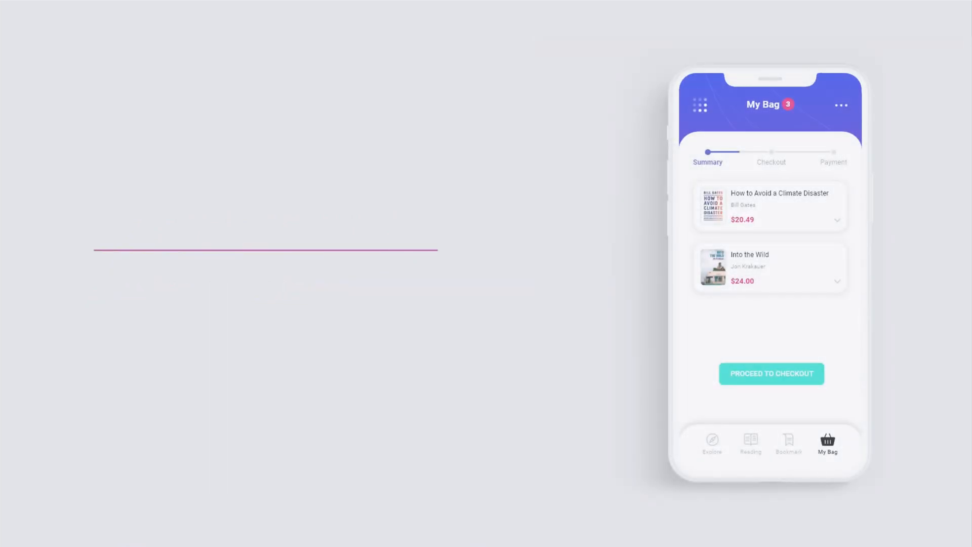
pyautogui.click(771, 374)
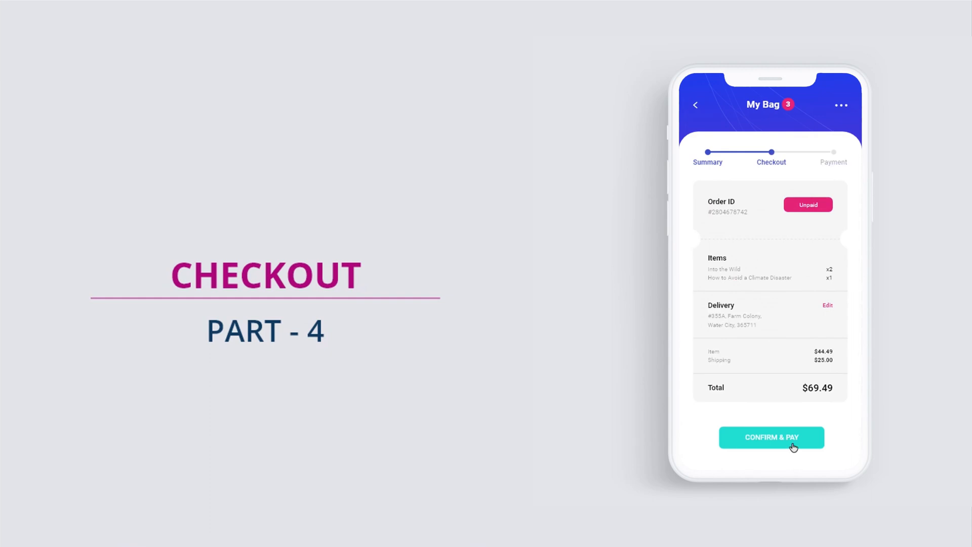
pyautogui.click(771, 437)
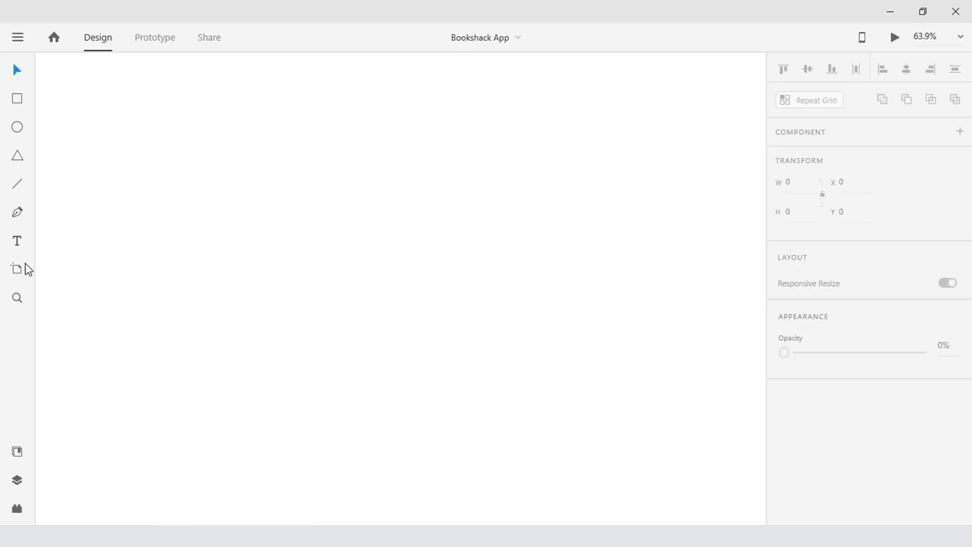
# Step: Add an iPhone X/XS/11 Pro artboard filled with the saved blue-to-pink gradient
pyautogui.click(16, 269)
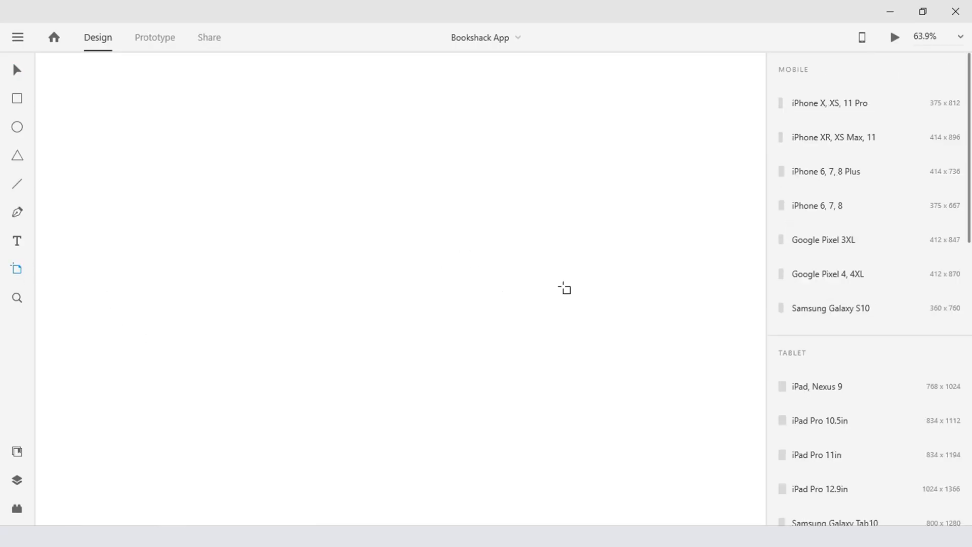
pyautogui.click(828, 102)
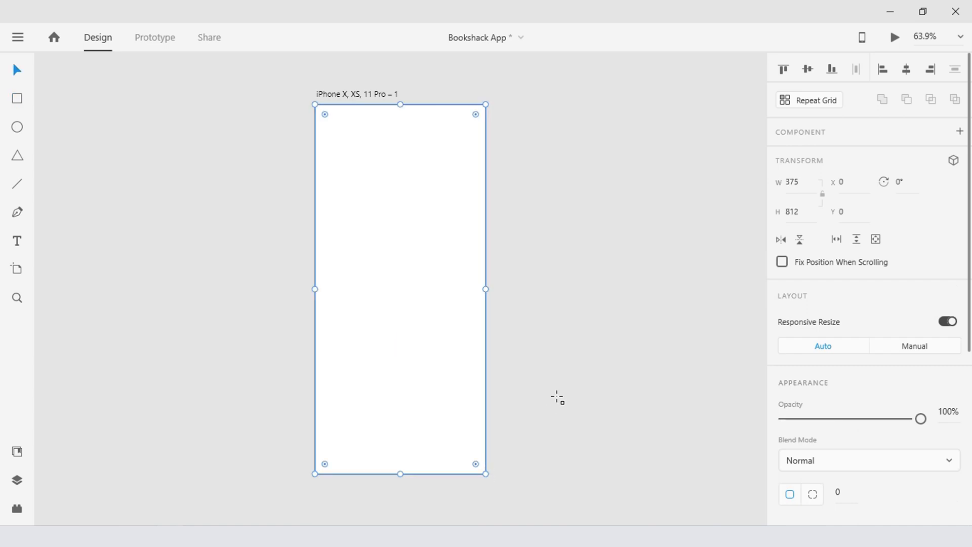
pyautogui.moveTo(17, 451)
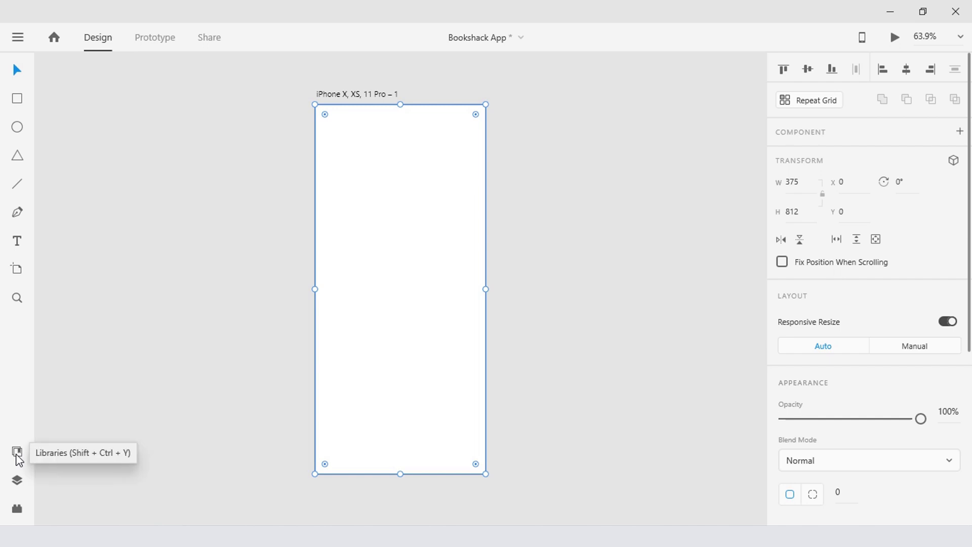
pyautogui.click(18, 453)
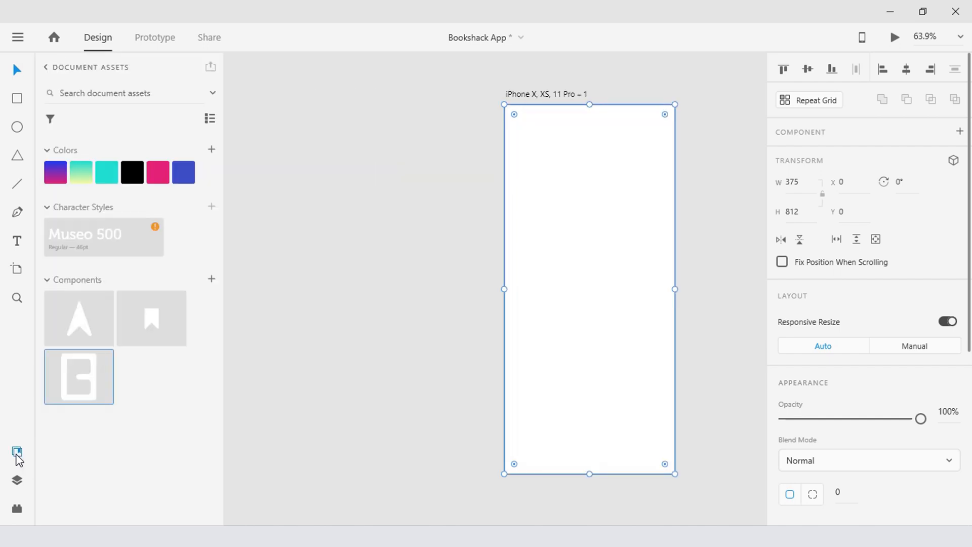
pyautogui.click(54, 172)
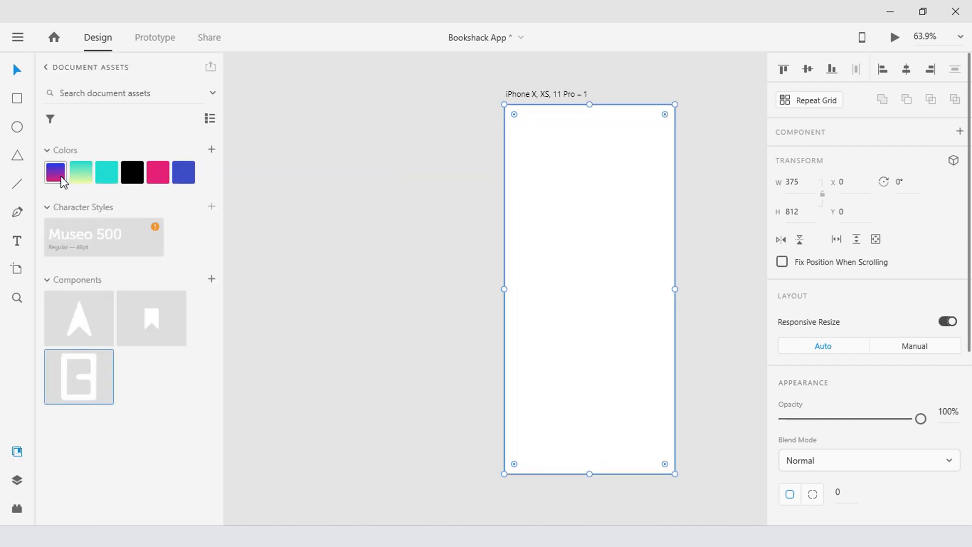
pyautogui.click(55, 172)
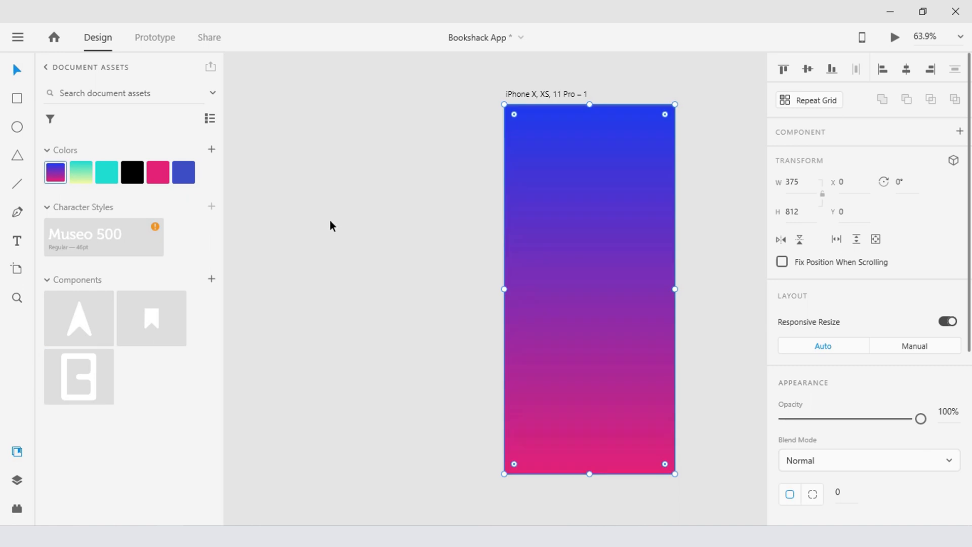
pyautogui.moveTo(164, 364)
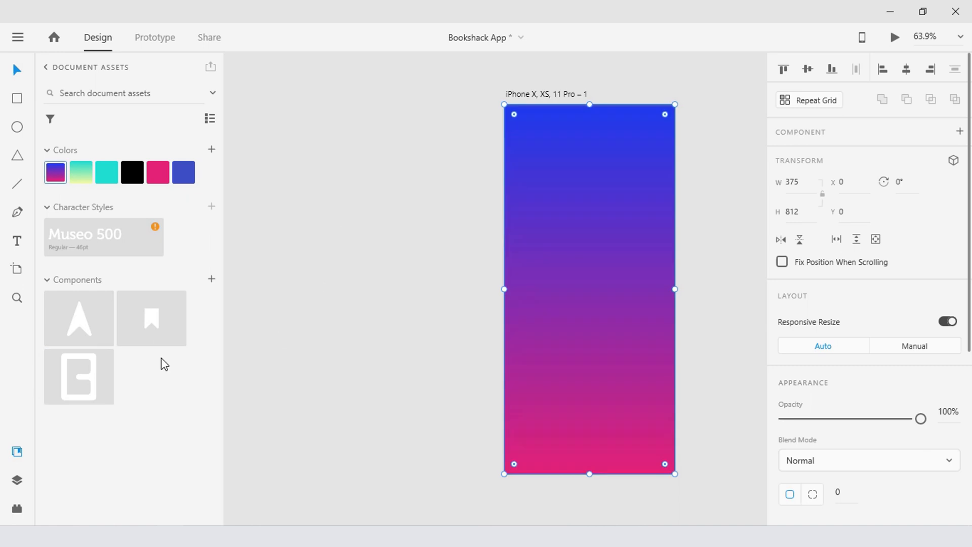
# Step: Place the white B logo, bookmark and arrow components on the artboard and select the logo
pyautogui.click(78, 318)
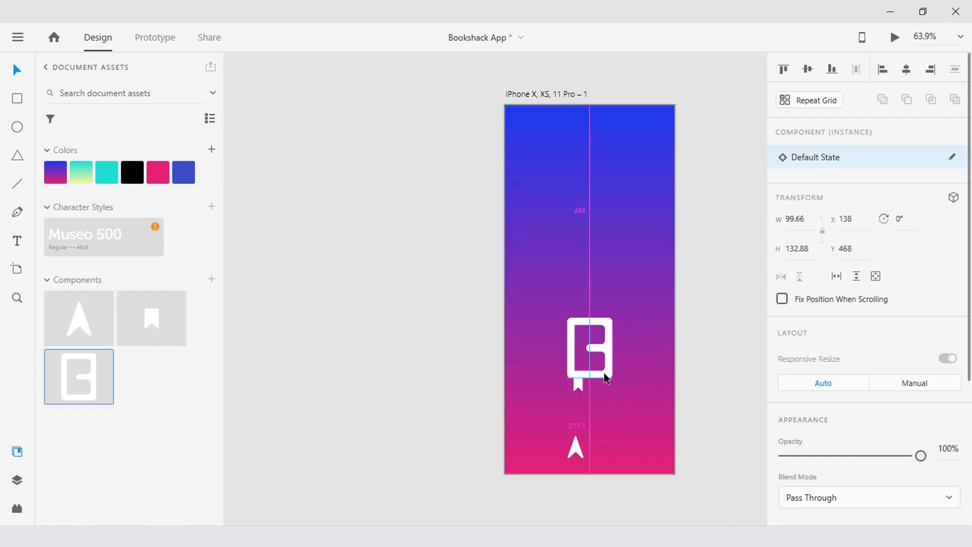
pyautogui.click(589, 347)
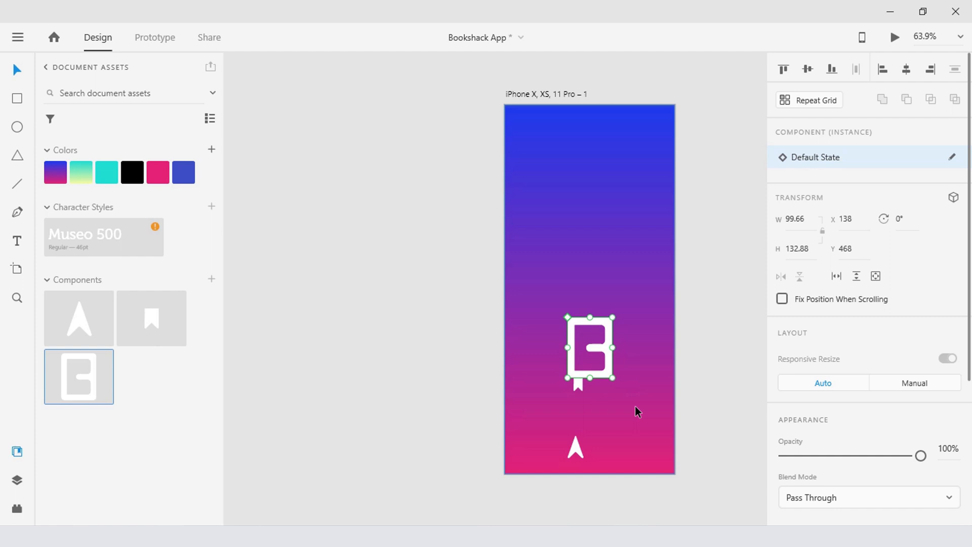
pyautogui.click(16, 480)
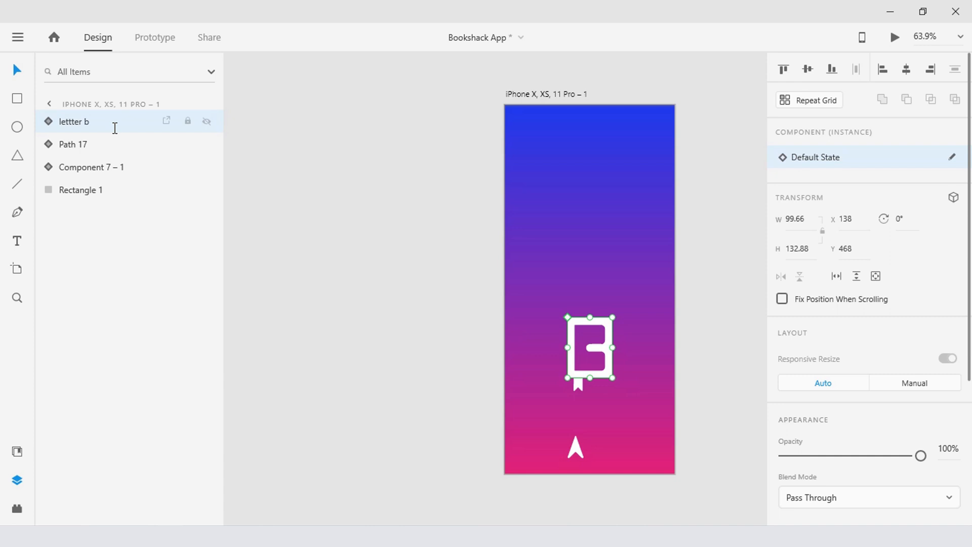
# Step: Rename the layers bookmark and arrow and give both a Soft Light blend mode
pyautogui.doubleClick(74, 144)
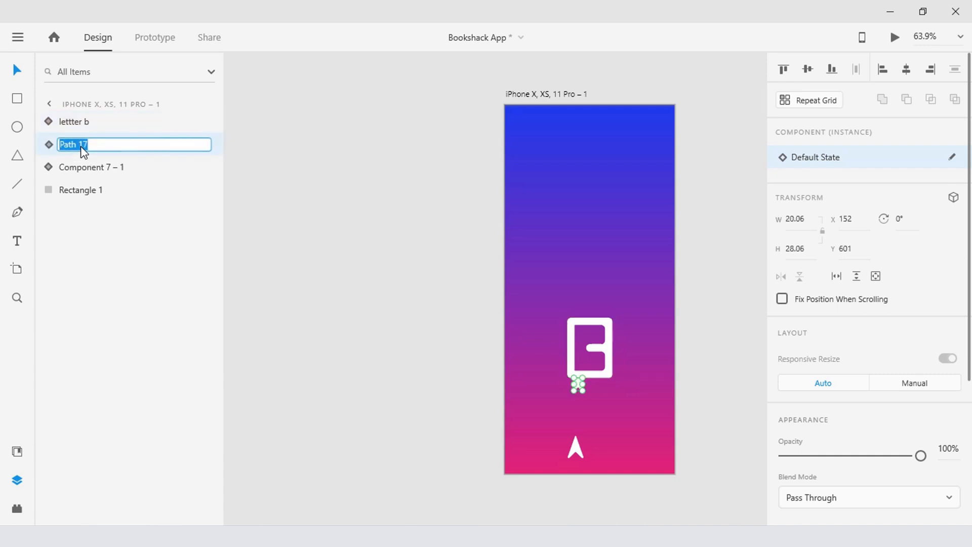
pyautogui.write('arrow')
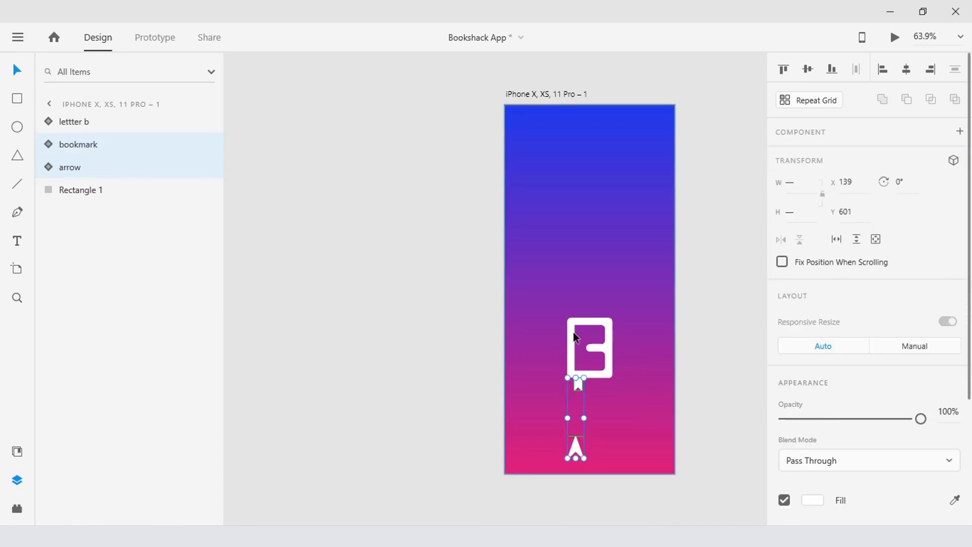
pyautogui.click(868, 460)
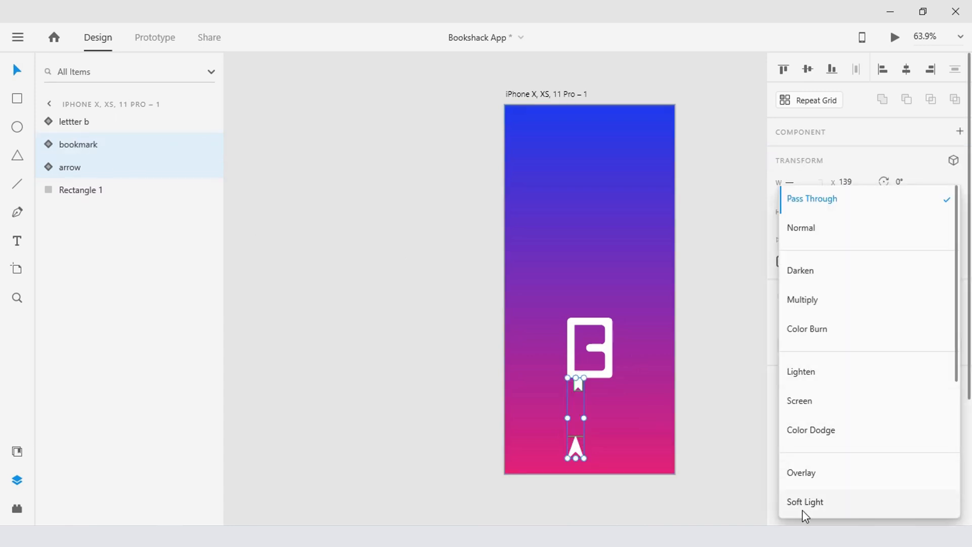
pyautogui.click(804, 501)
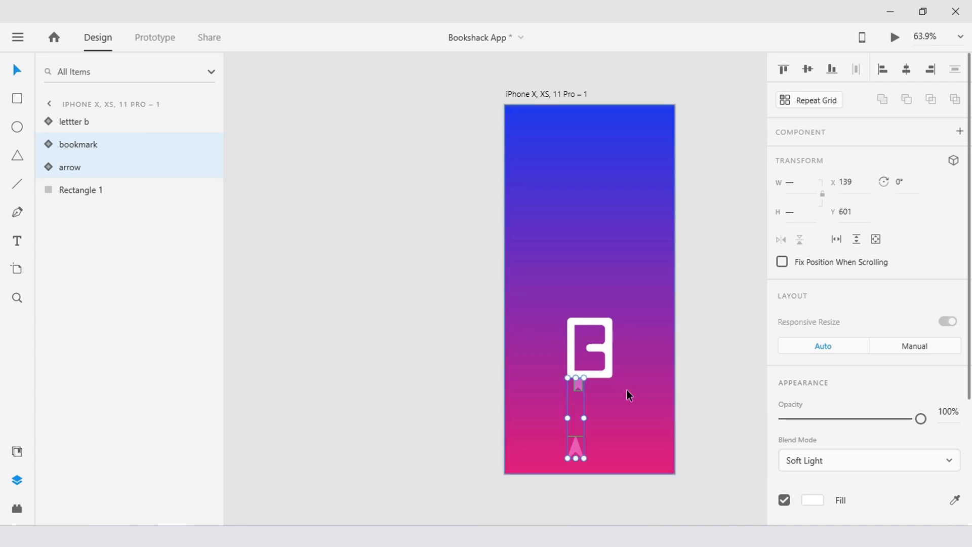
# Step: Set Path 20 inside the letter b Mask Group to Soft Light blend
pyautogui.click(74, 121)
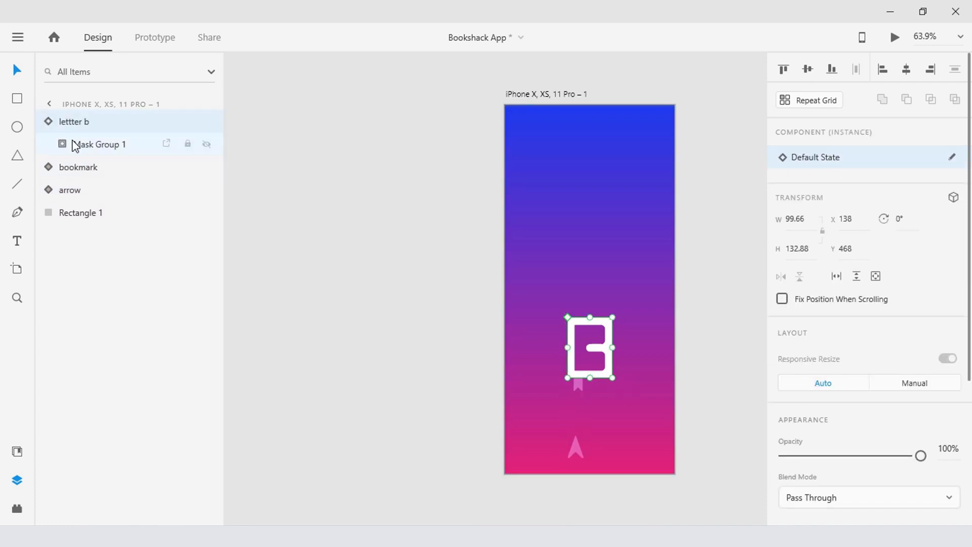
pyautogui.click(61, 144)
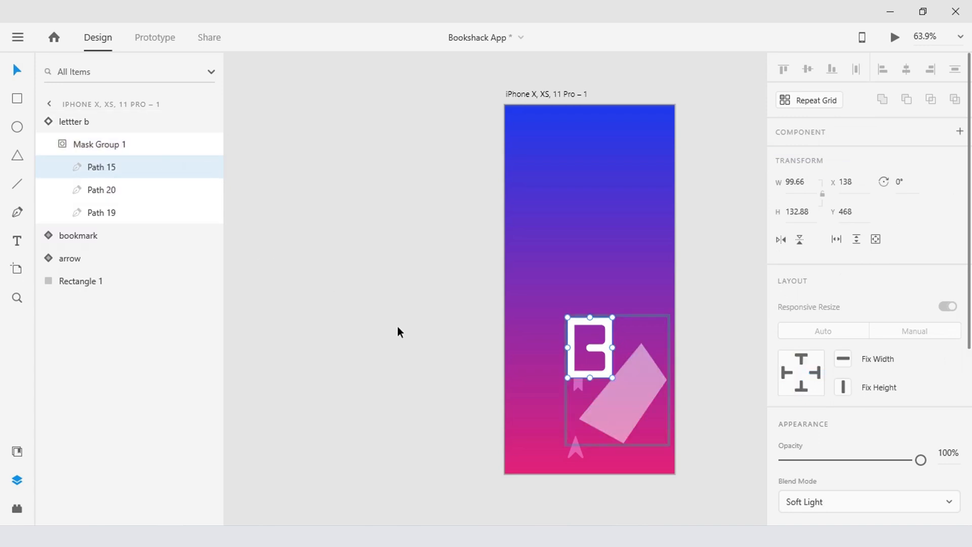
pyautogui.click(868, 501)
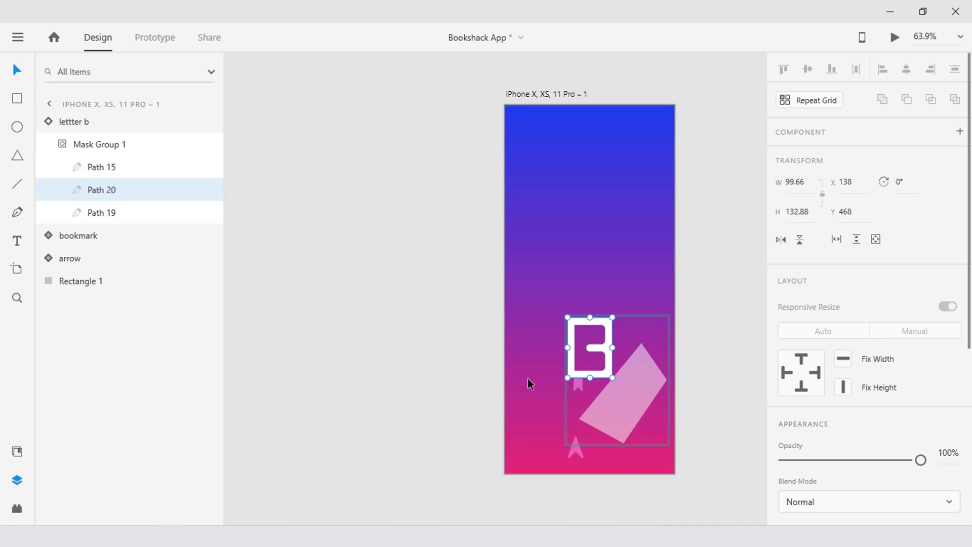
pyautogui.click(866, 502)
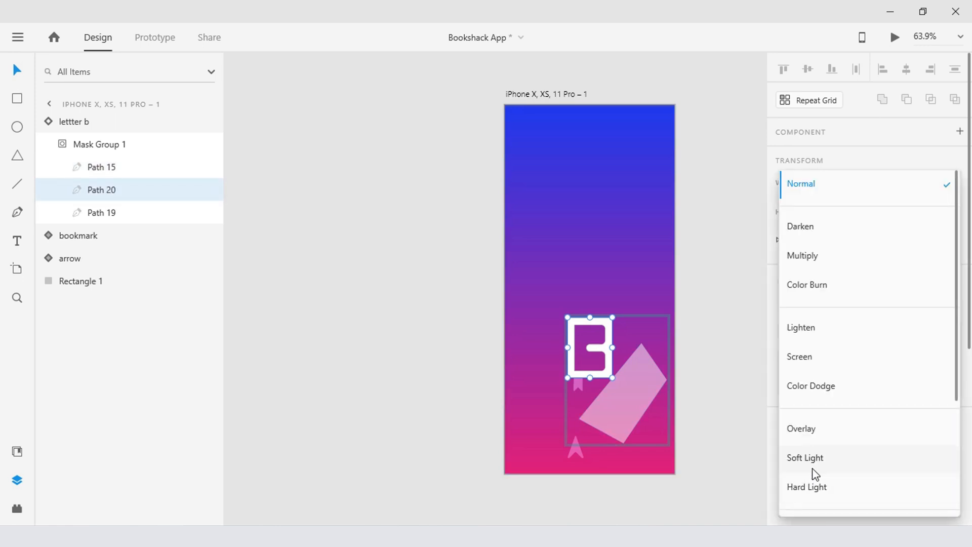
pyautogui.click(804, 458)
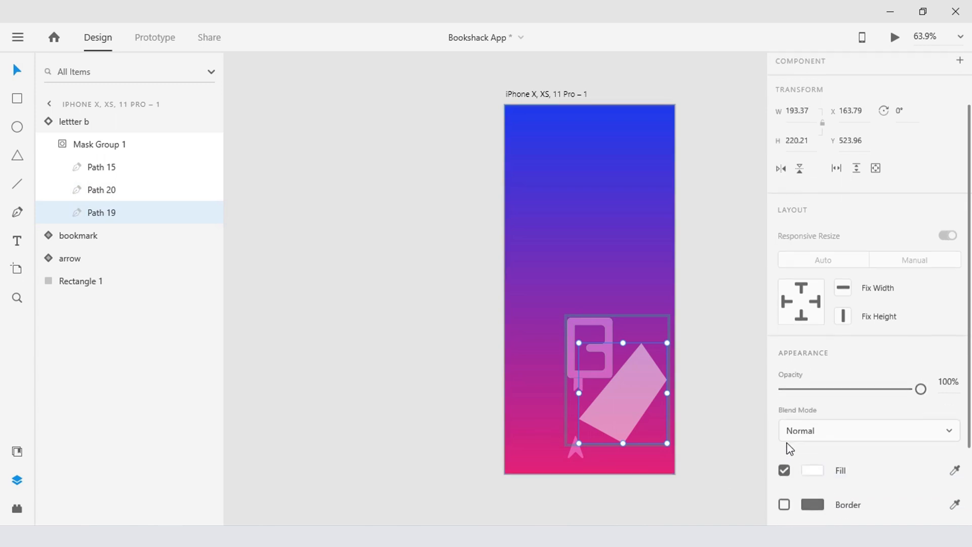
pyautogui.moveTo(637, 400)
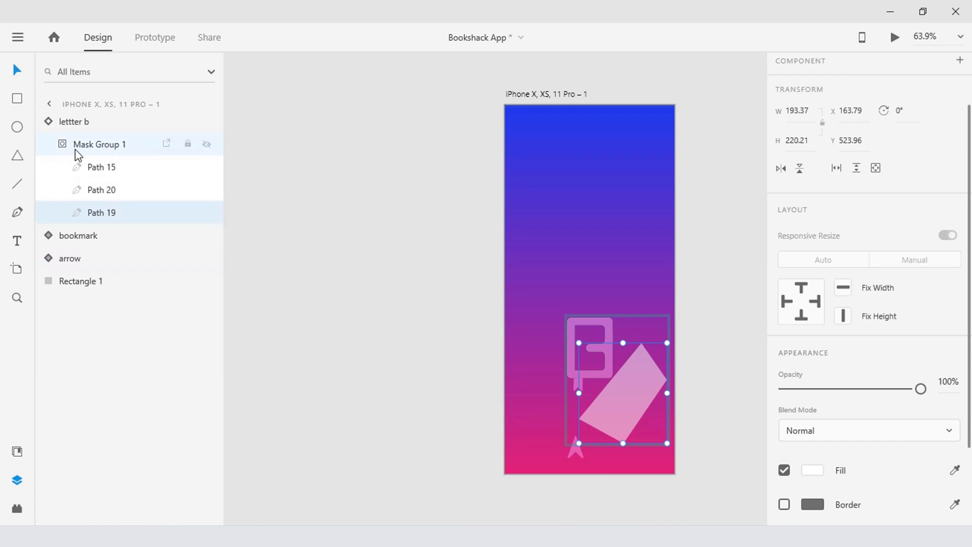
# Step: Move the B logo and bookmark up and center them on the artboard
pyautogui.click(74, 122)
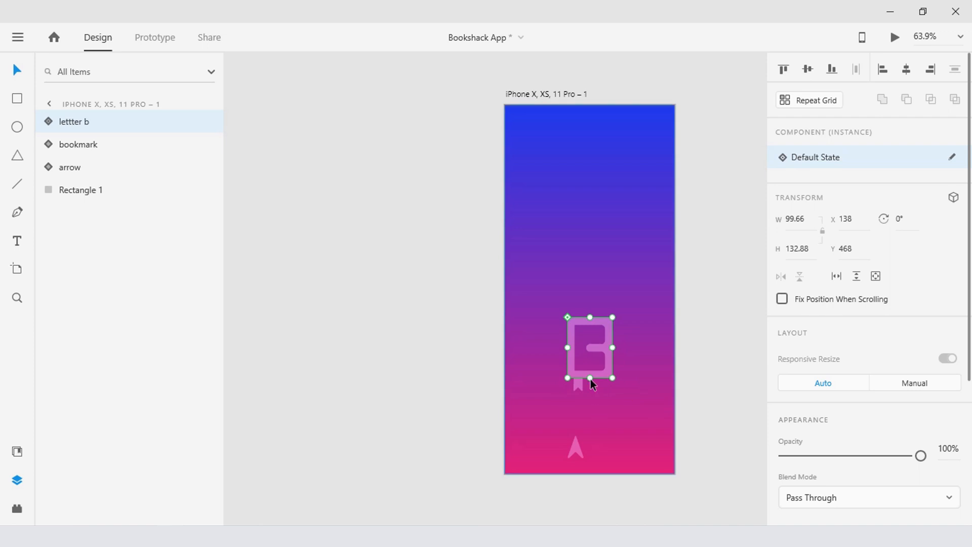
pyautogui.click(78, 144)
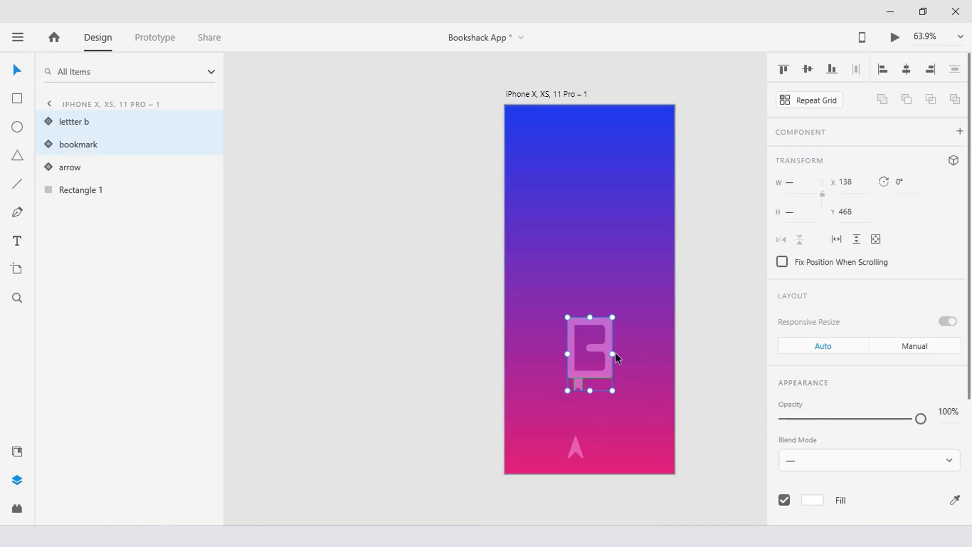
pyautogui.moveTo(589, 355); pyautogui.dragTo(601, 281)
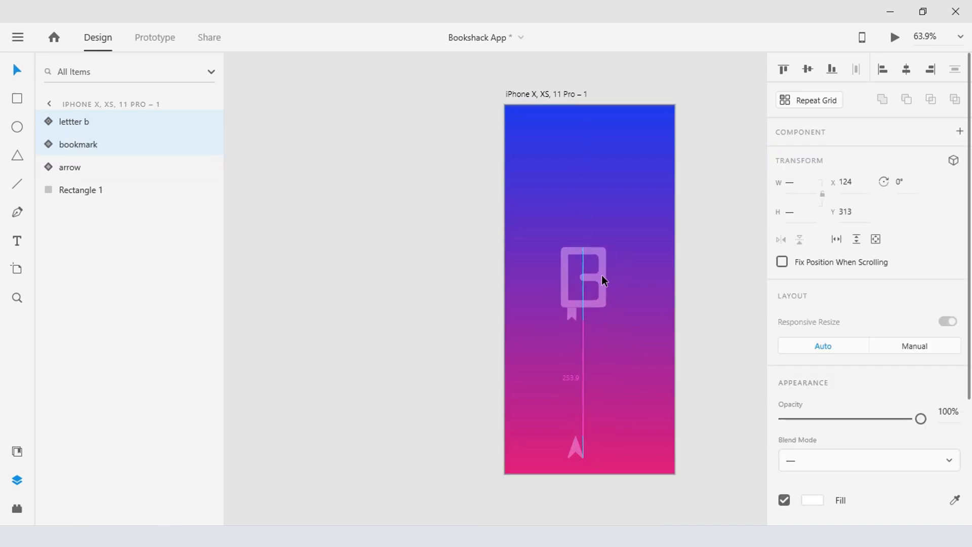
pyautogui.moveTo(582, 279); pyautogui.dragTo(589, 287)
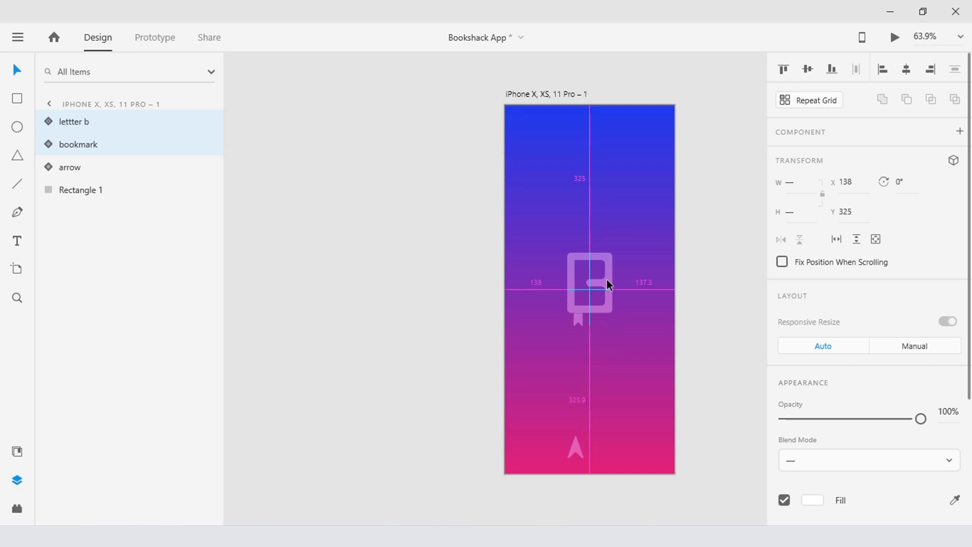
# Step: Drag the arrow off the bottom of the artboard and fade out the bookmark tail
pyautogui.moveTo(609, 285); pyautogui.dragTo(608, 260)
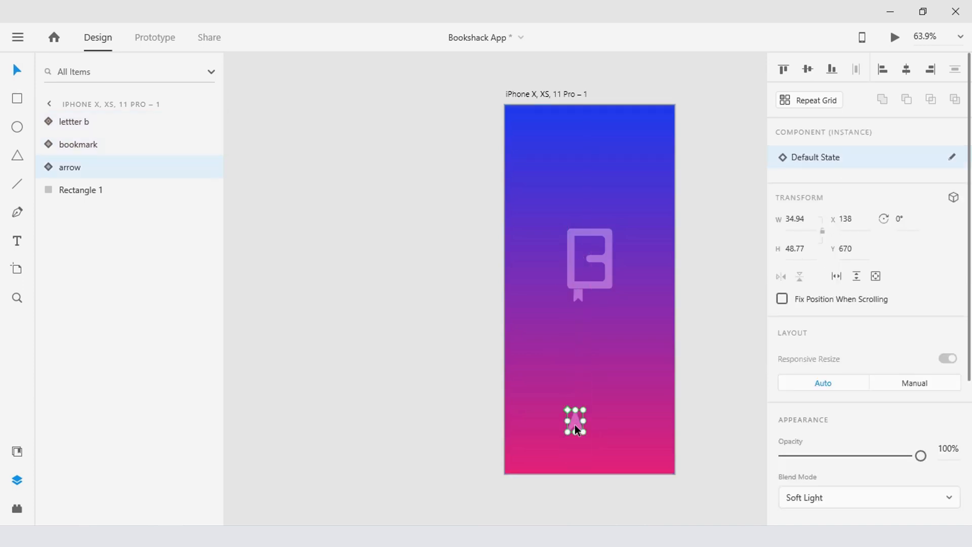
pyautogui.moveTo(574, 422); pyautogui.dragTo(577, 473)
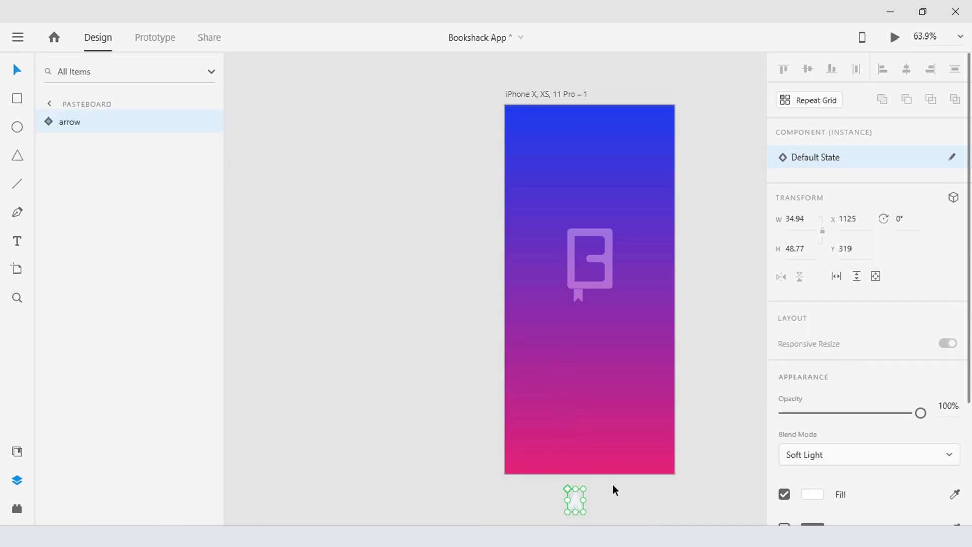
pyautogui.moveTo(589, 316)
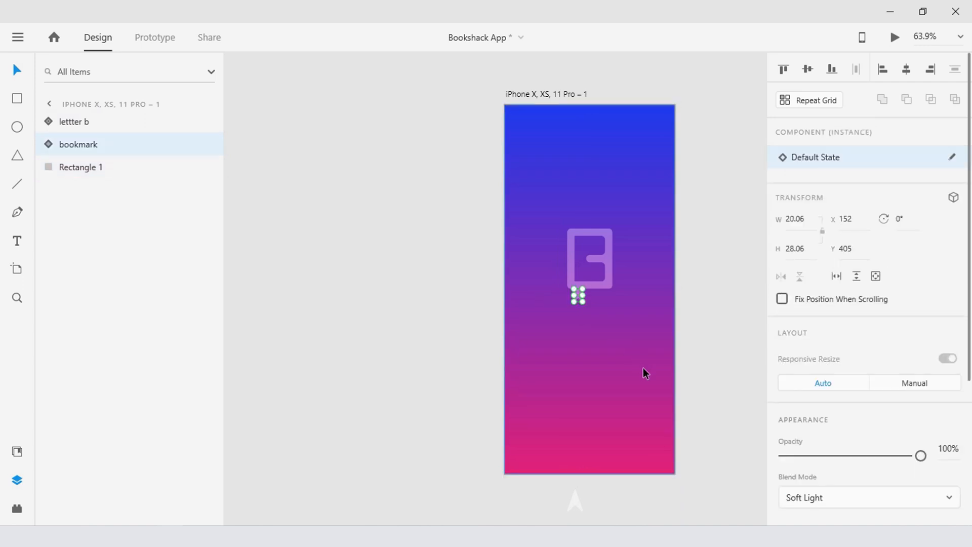
pyautogui.moveTo(920, 456); pyautogui.dragTo(798, 456)
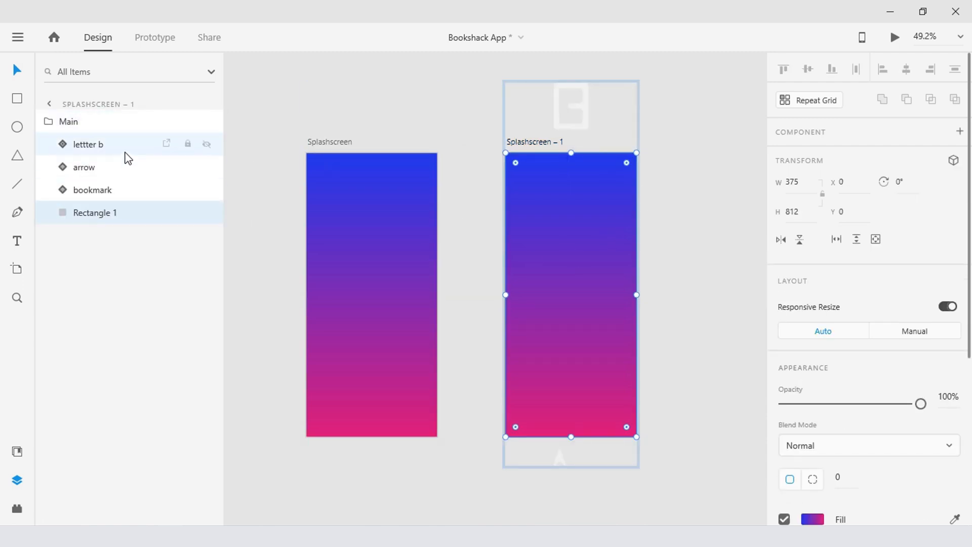
# Step: Select the letter B and nudge the arrow above the screen's top edge
pyautogui.click(83, 166)
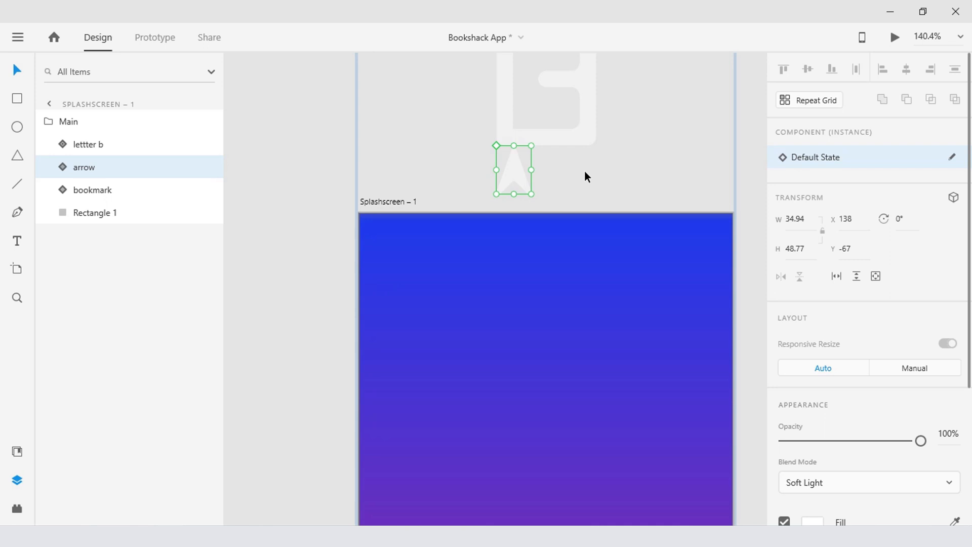
pyautogui.moveTo(516, 197)
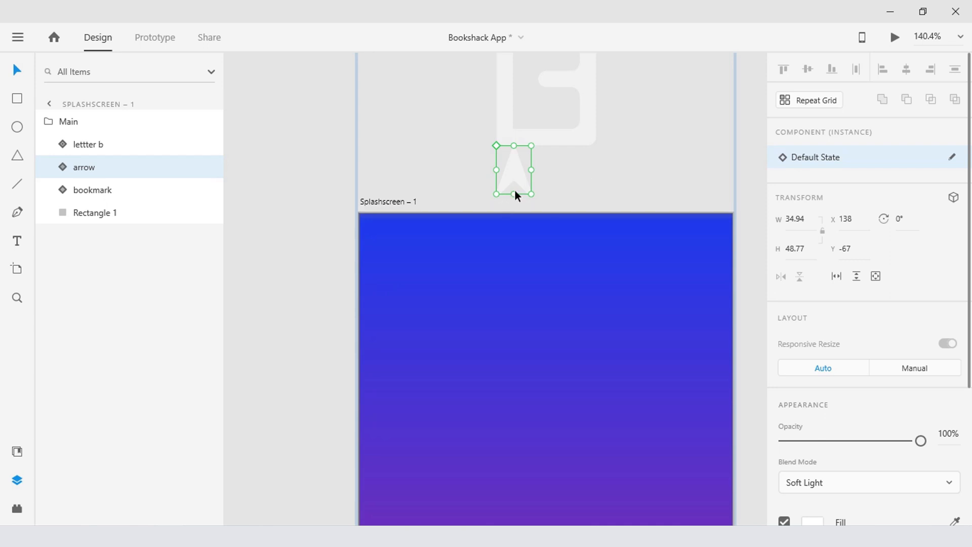
pyautogui.moveTo(512, 196); pyautogui.dragTo(512, 178)
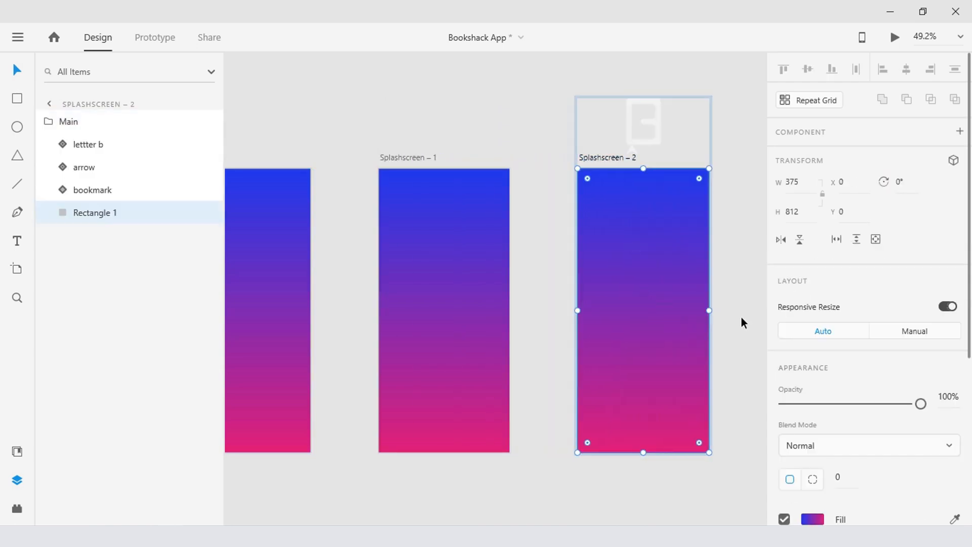
# Step: Zoom in on the three artboards and draw a flowing Pen curve across Splashscreen – 2
pyautogui.moveTo(743, 323); pyautogui.dragTo(670, 316)
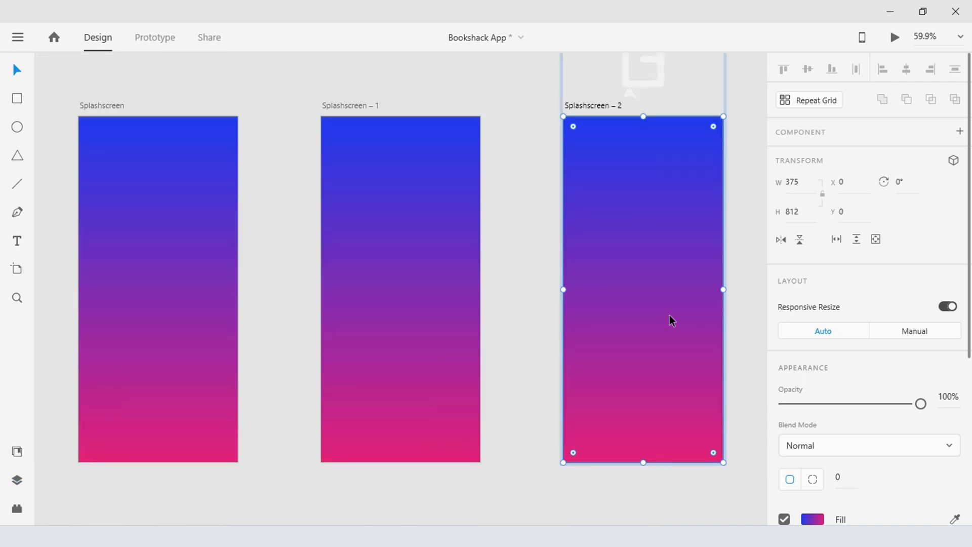
pyautogui.moveTo(762, 292)
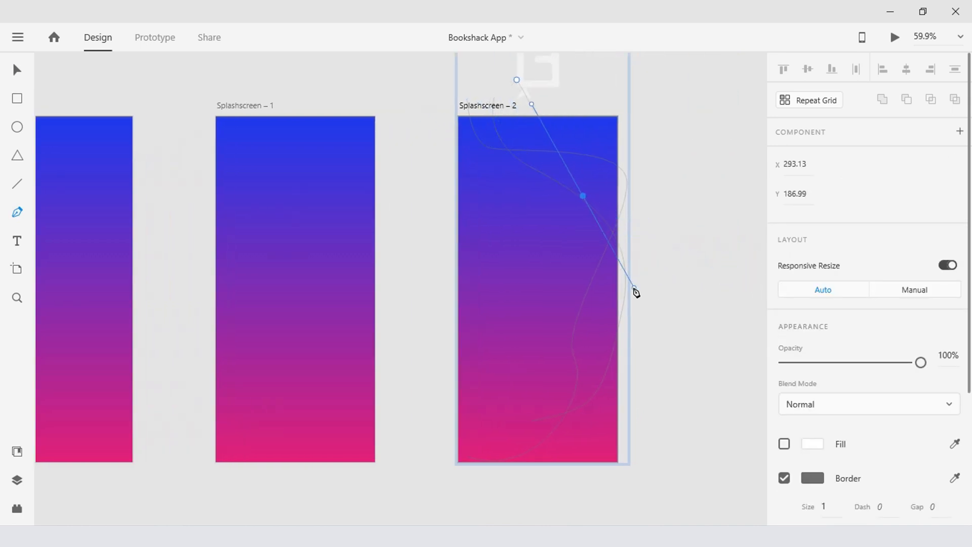
pyautogui.moveTo(635, 292); pyautogui.dragTo(462, 473)
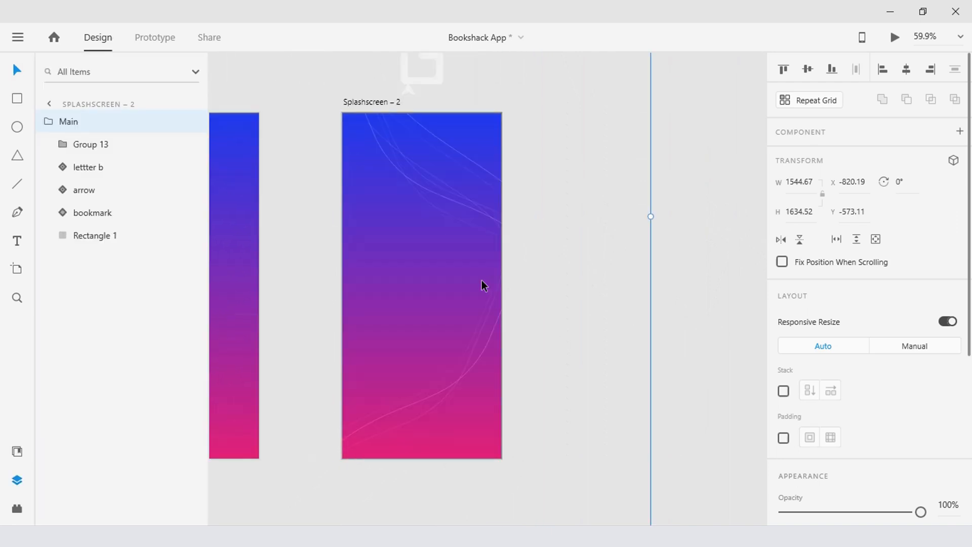
# Step: Fade the curve group to 0% opacity and rename it 'elements'
pyautogui.click(91, 144)
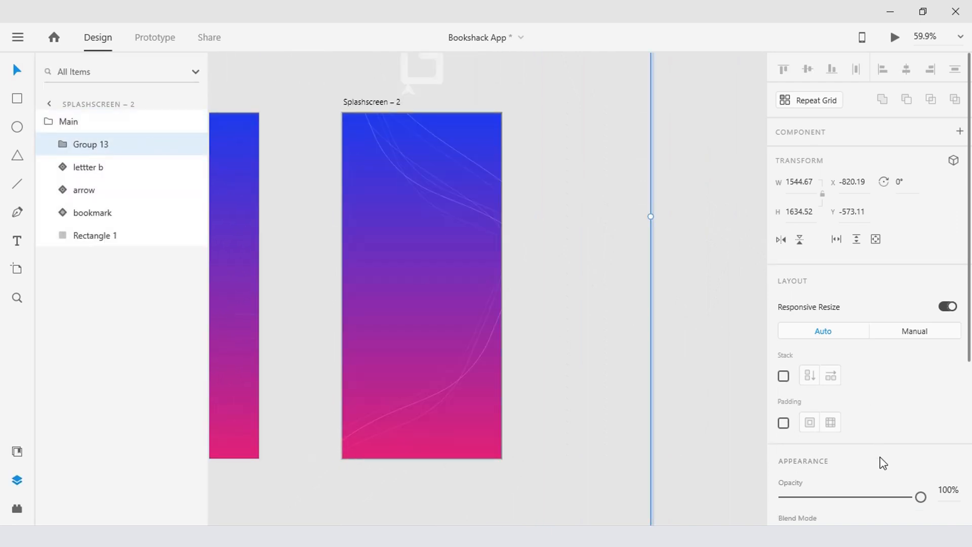
pyautogui.moveTo(920, 496); pyautogui.dragTo(784, 497)
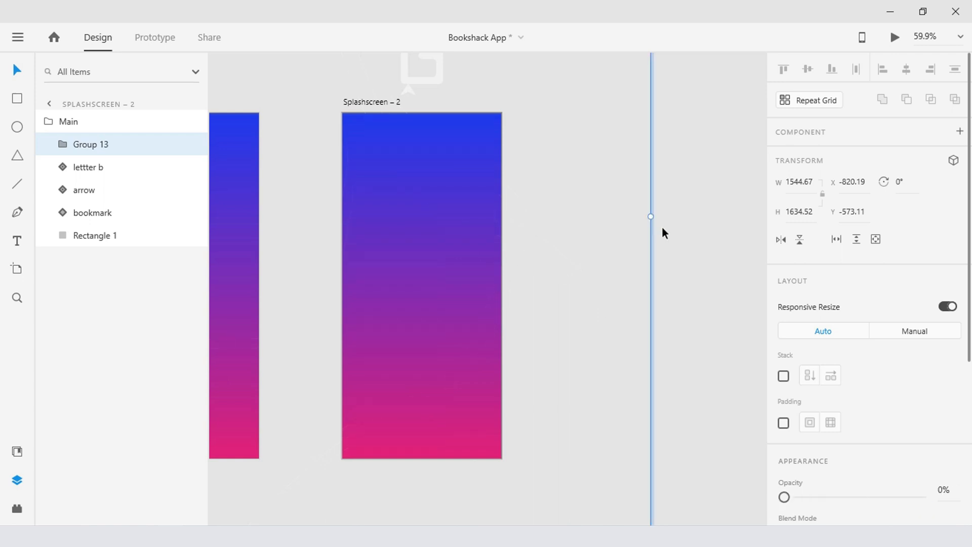
pyautogui.doubleClick(90, 144)
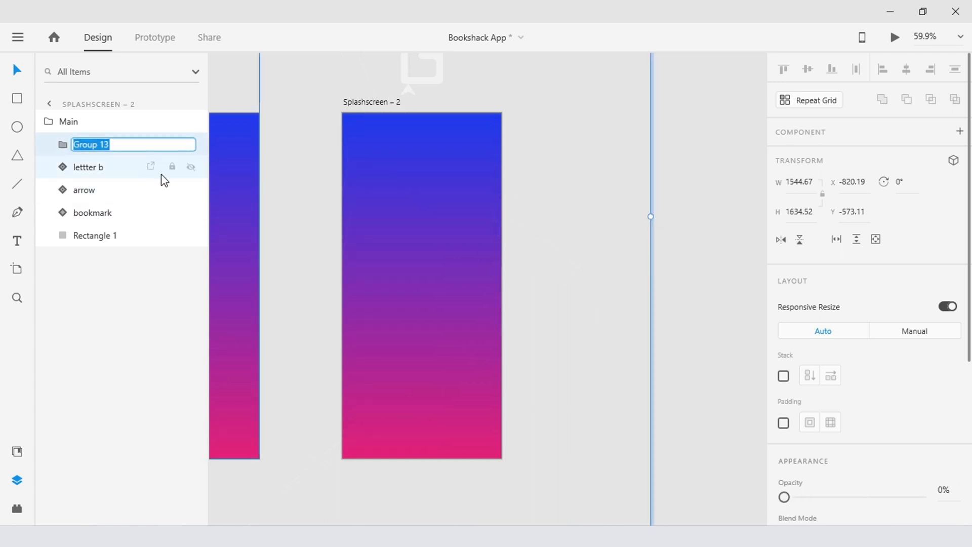
pyautogui.write('elements')
pyautogui.click(134, 236)
pyautogui.write('bg')
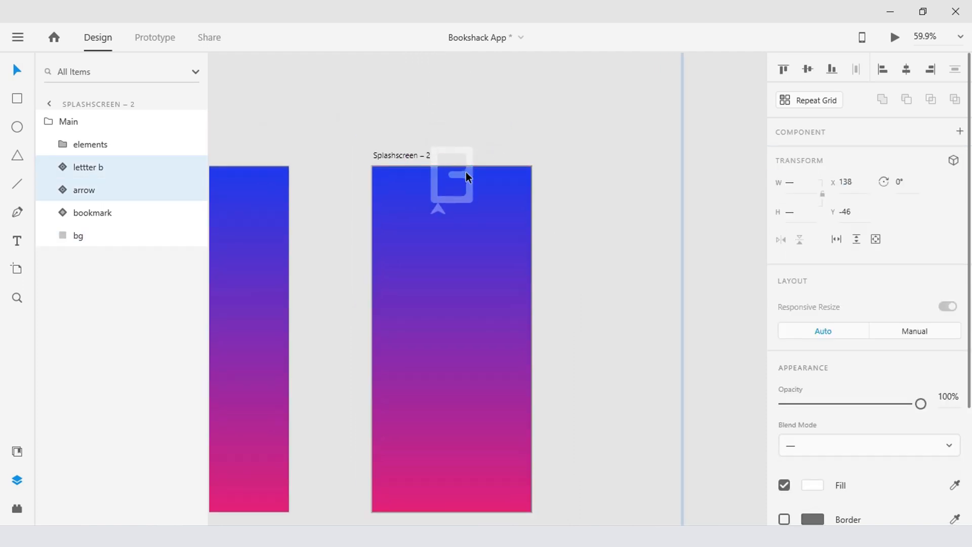
pyautogui.click(451, 180)
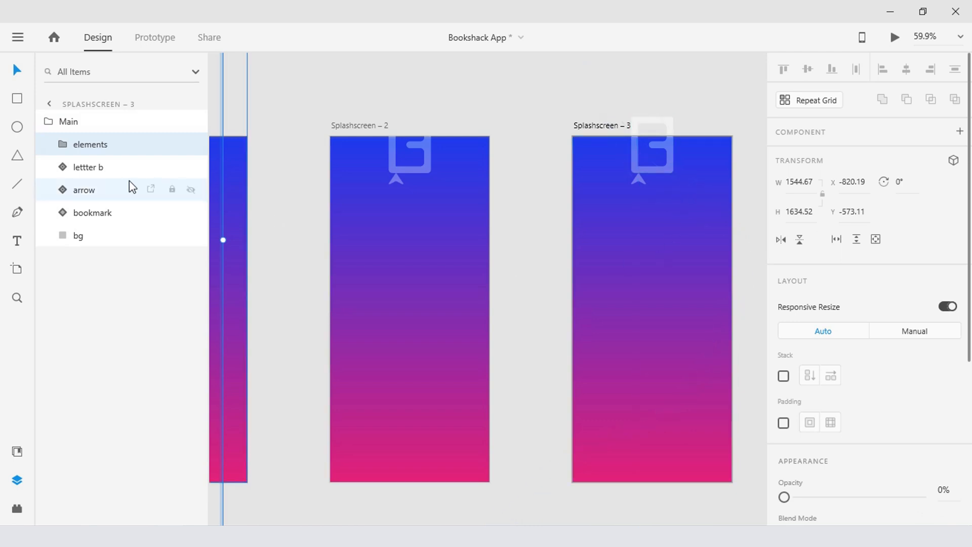
# Step: Move the arrow below the logo, set its height to 48 and shift it left
pyautogui.click(93, 212)
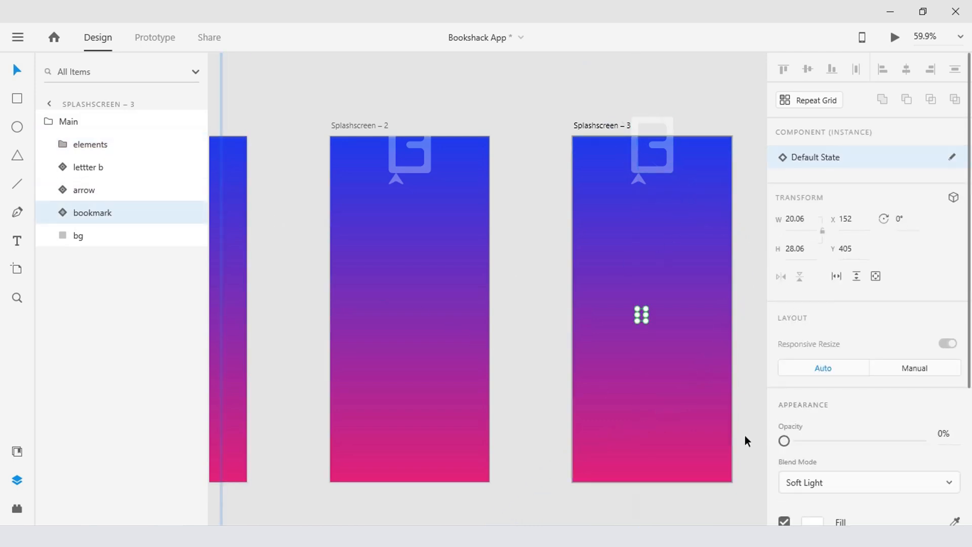
pyautogui.moveTo(784, 441); pyautogui.dragTo(921, 441)
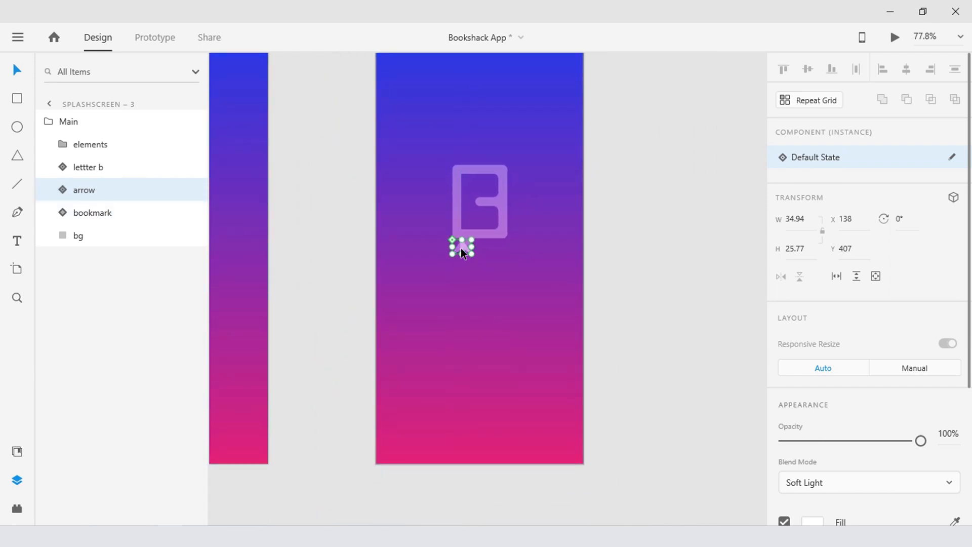
pyautogui.moveTo(461, 248); pyautogui.dragTo(463, 335)
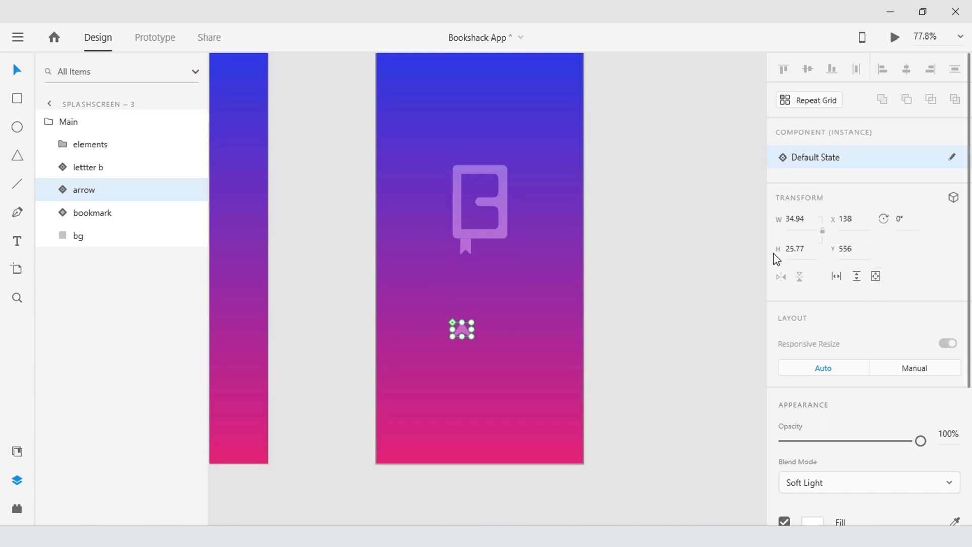
pyautogui.click(796, 248)
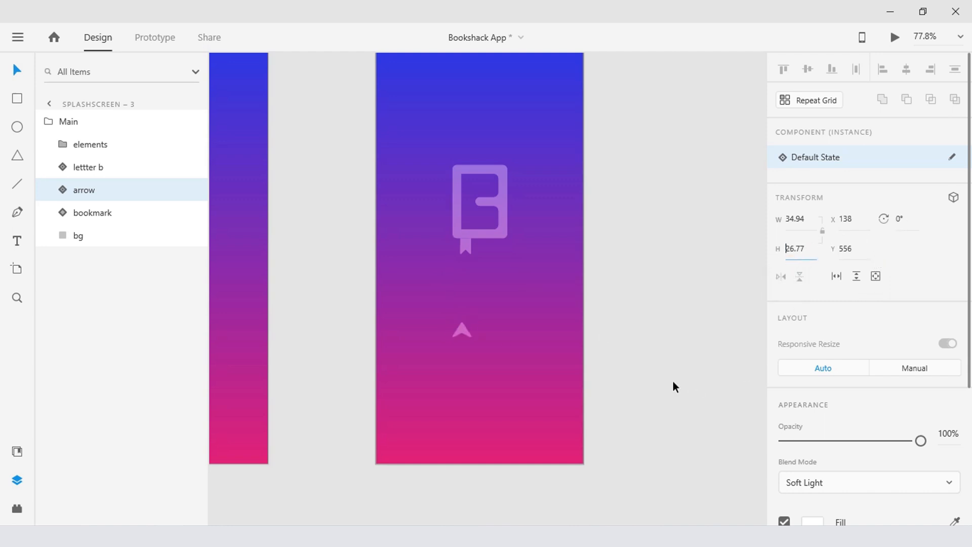
pyautogui.write('48')
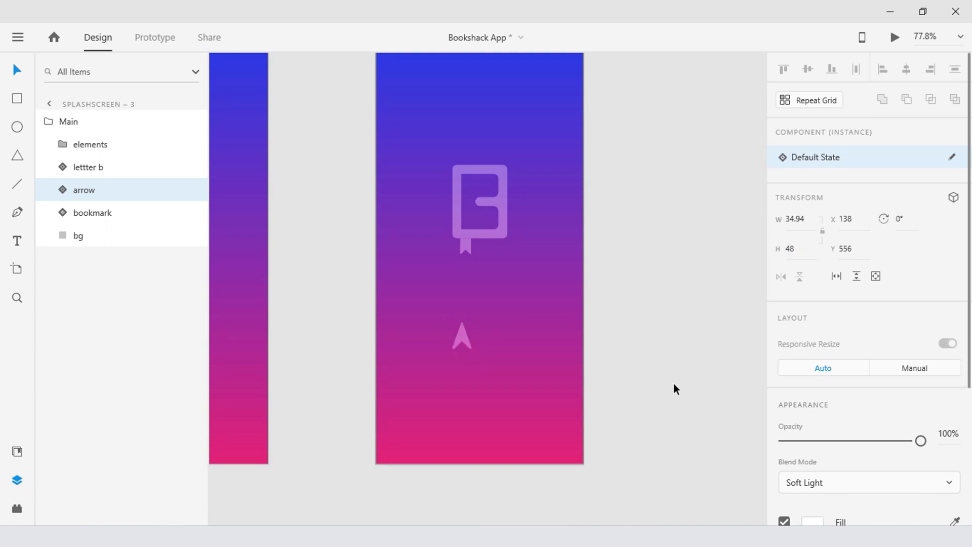
pyautogui.click(462, 337)
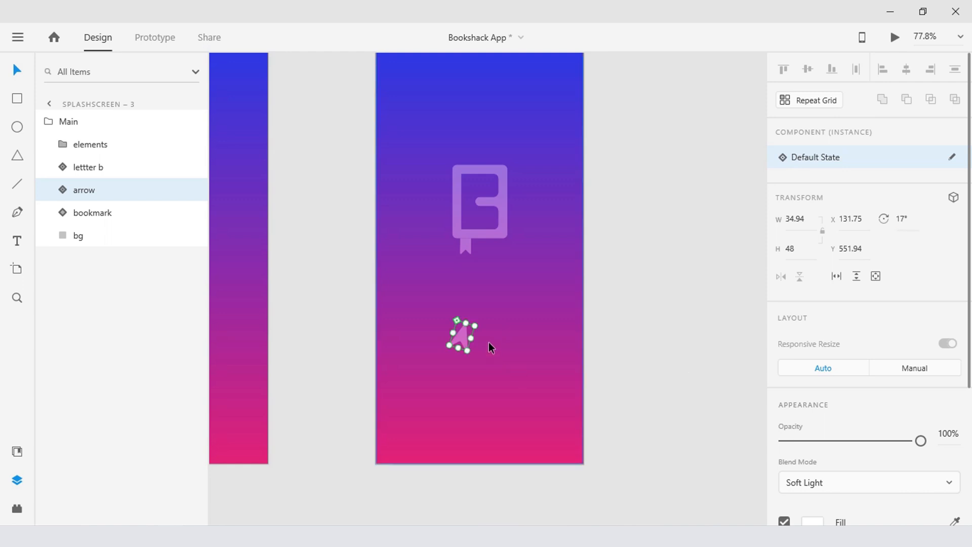
pyautogui.moveTo(462, 336); pyautogui.dragTo(437, 328)
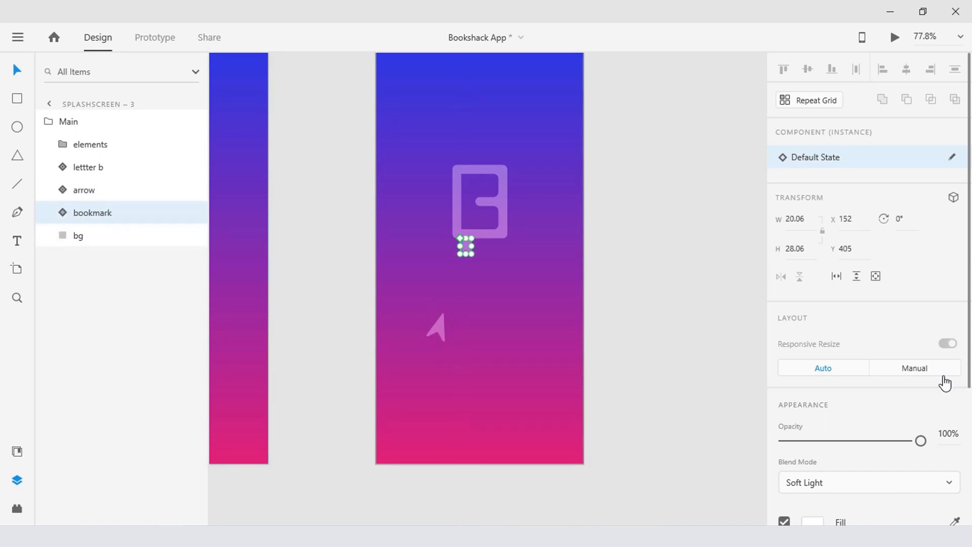
# Step: Set bookmark opacity to 0, restore elements to 100% opacity and lock them
pyautogui.moveTo(920, 440); pyautogui.dragTo(784, 440)
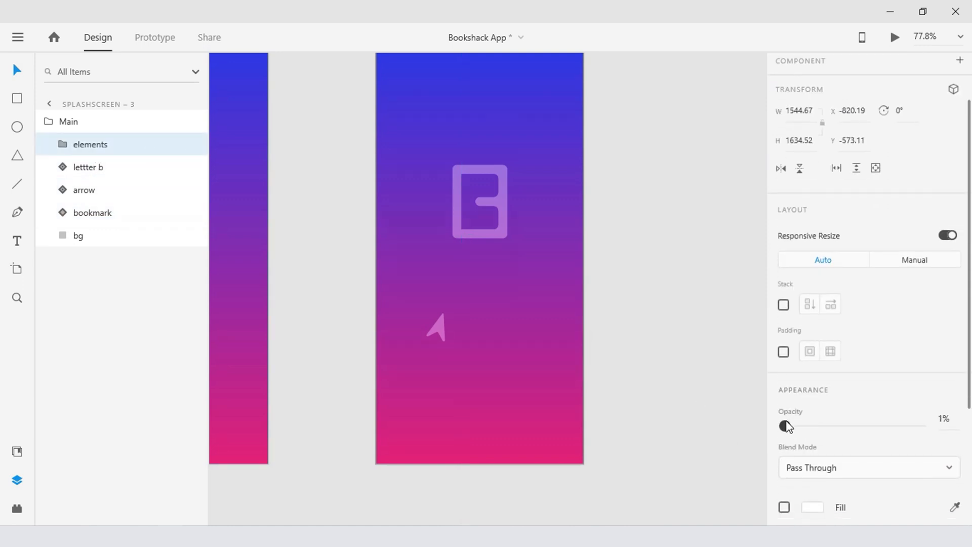
pyautogui.moveTo(786, 426); pyautogui.dragTo(922, 426)
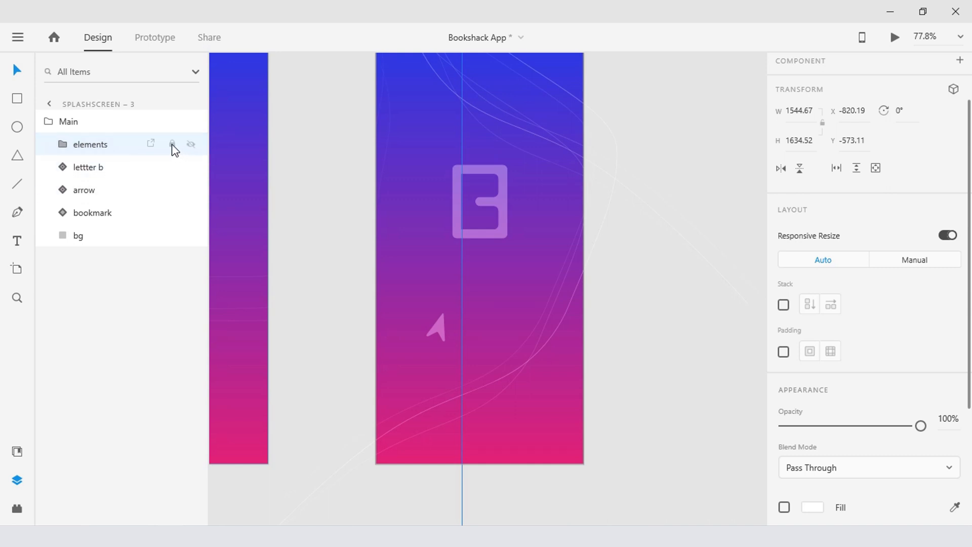
pyautogui.click(173, 147)
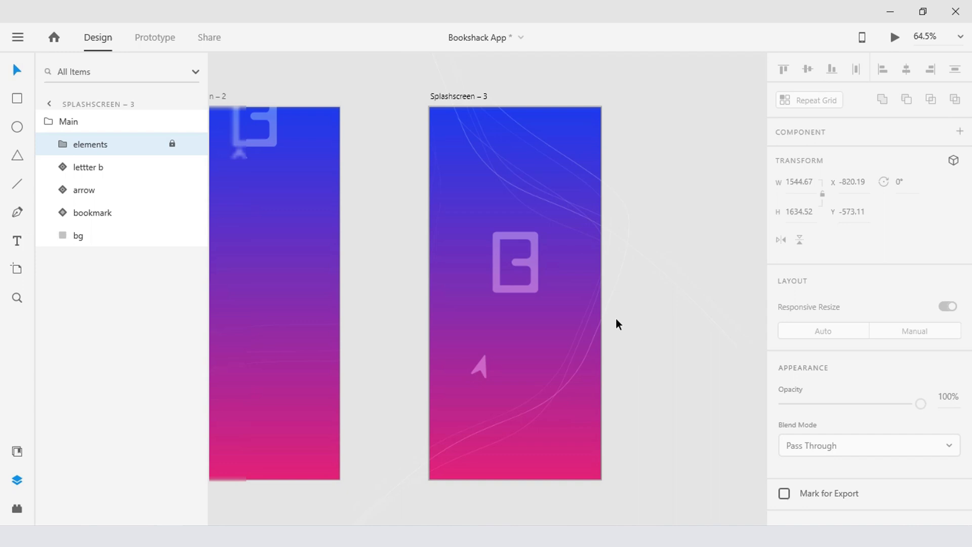
pyautogui.scroll(-3)
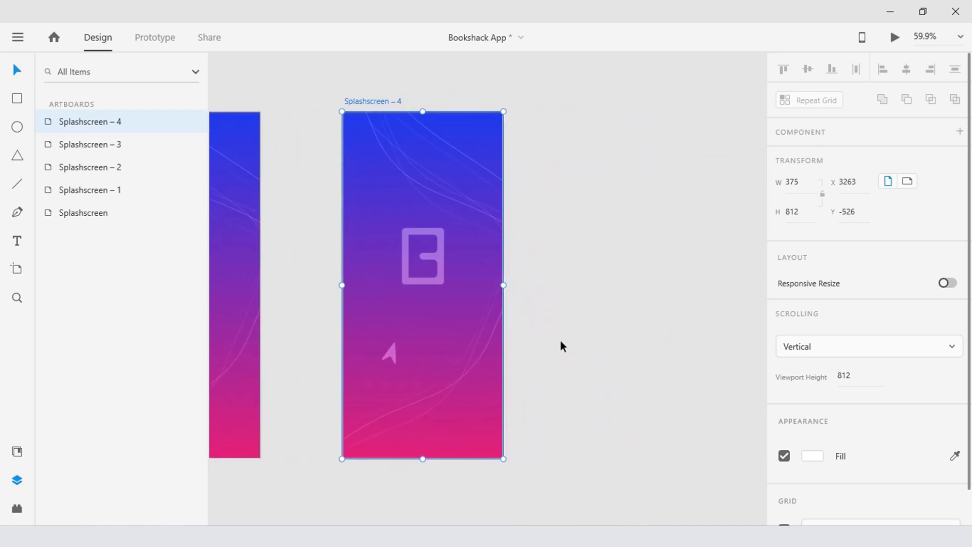
# Step: On Splashscreen – 4, select the arrow and lock the bookmark layer
pyautogui.doubleClick(422, 257)
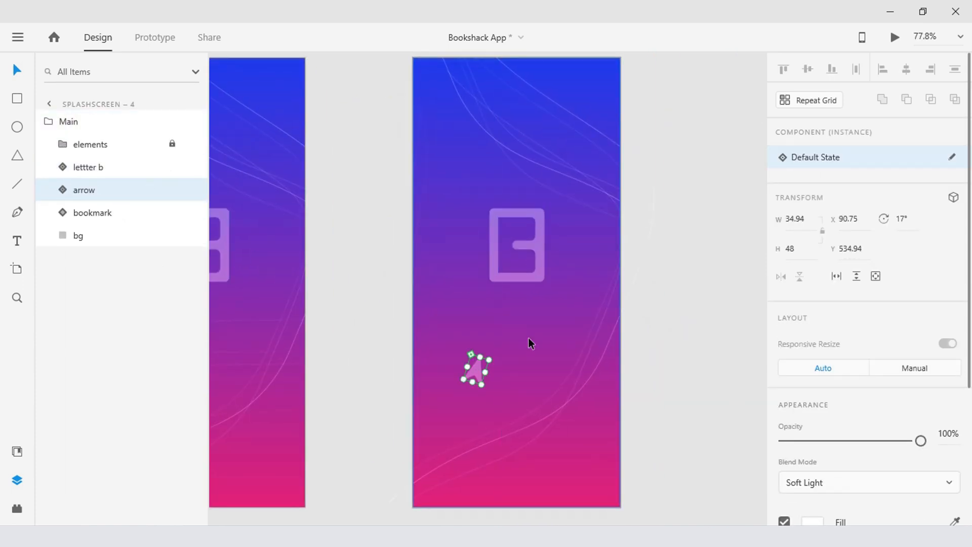
pyautogui.click(93, 213)
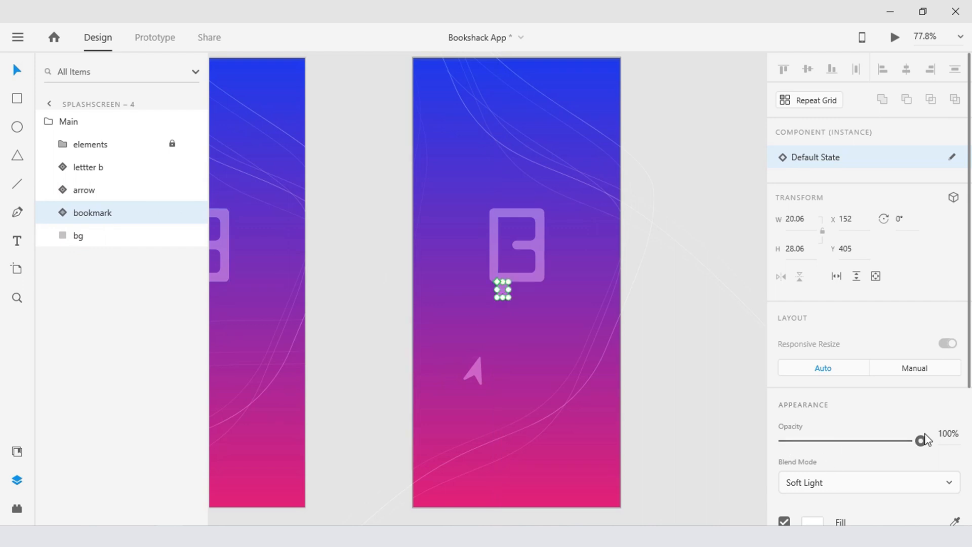
pyautogui.click(84, 190)
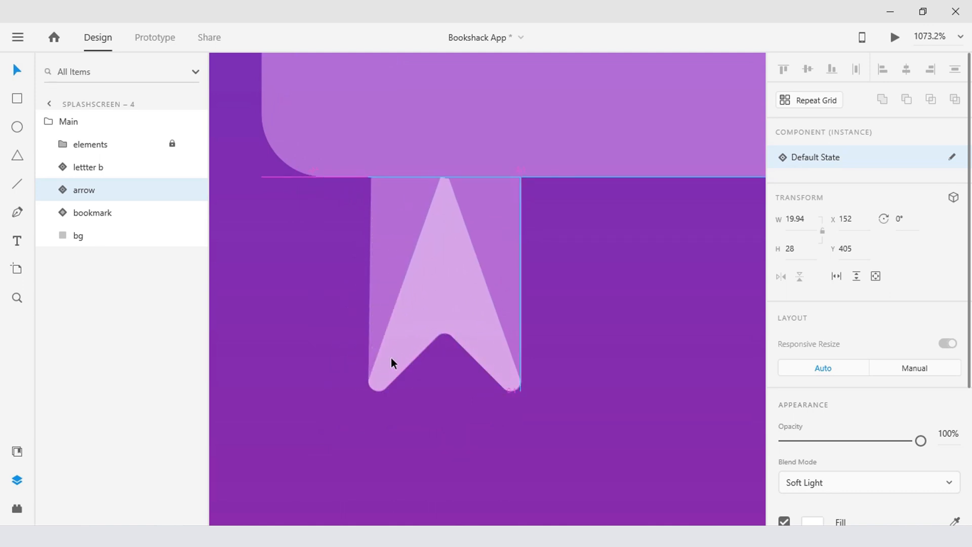
pyautogui.click(445, 285)
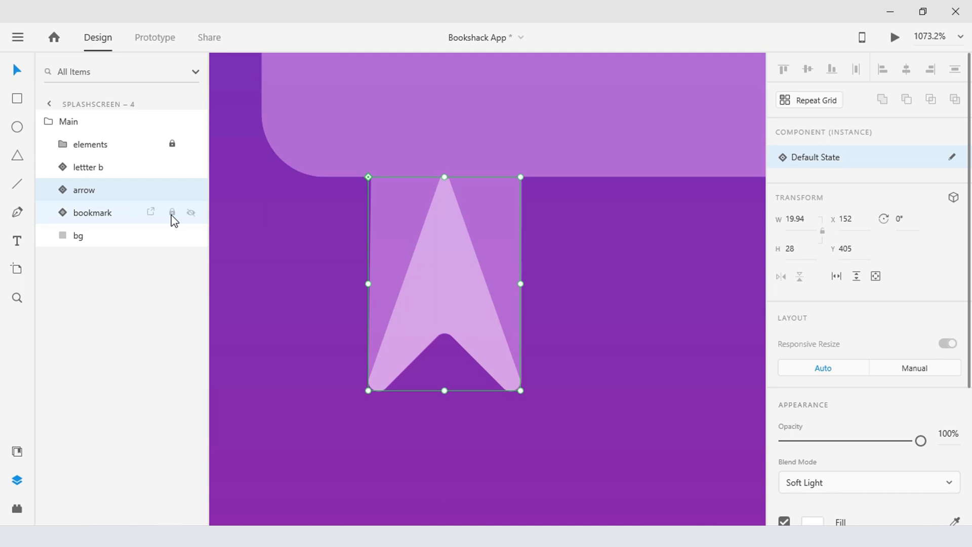
pyautogui.click(173, 213)
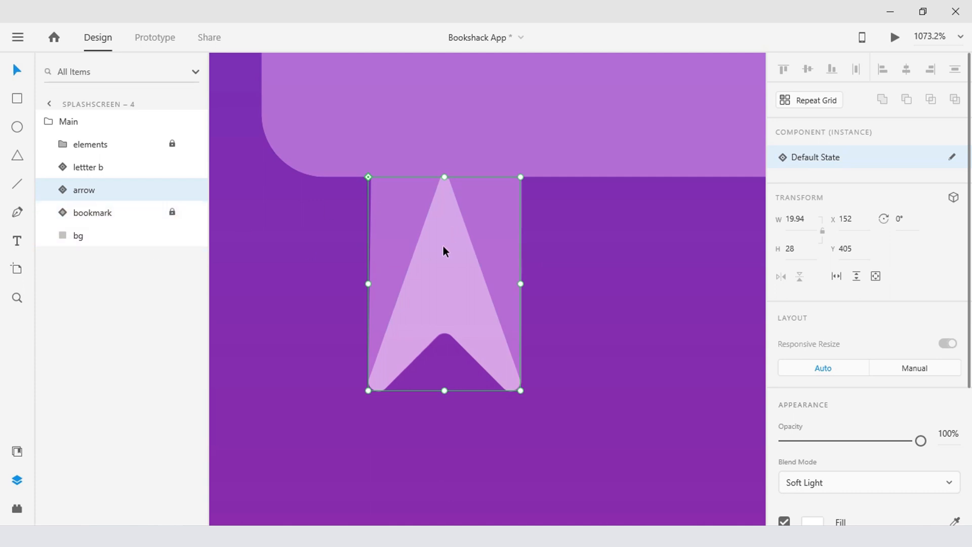
pyautogui.moveTo(446, 270)
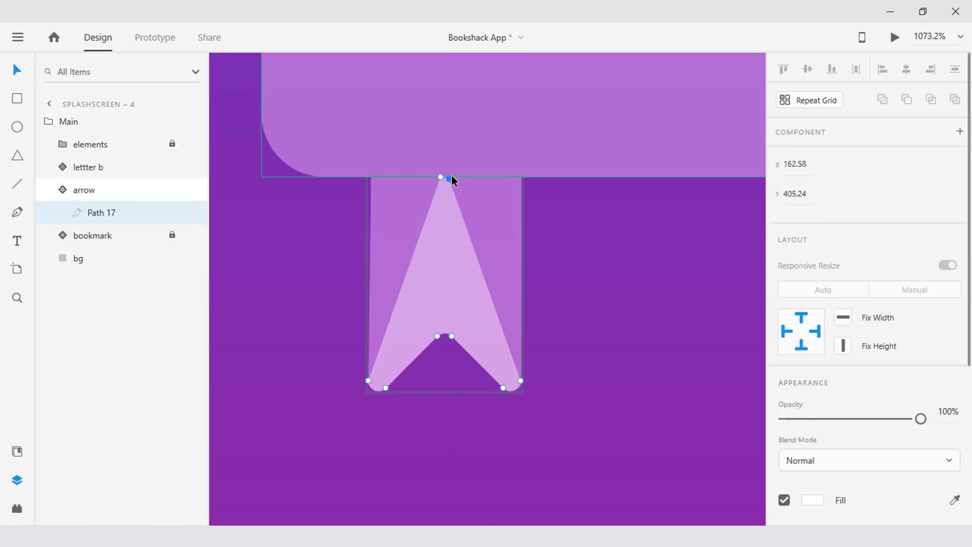
# Step: Drag the arrow's tip anchor to the top-left corner, then unlock the bookmark layer
pyautogui.moveTo(440, 177); pyautogui.dragTo(519, 177)
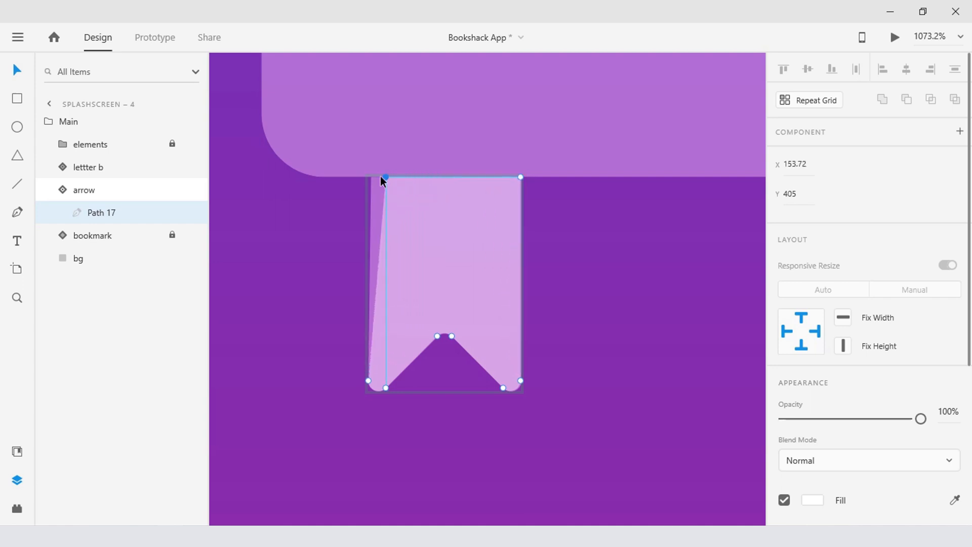
pyautogui.moveTo(384, 177); pyautogui.dragTo(370, 177)
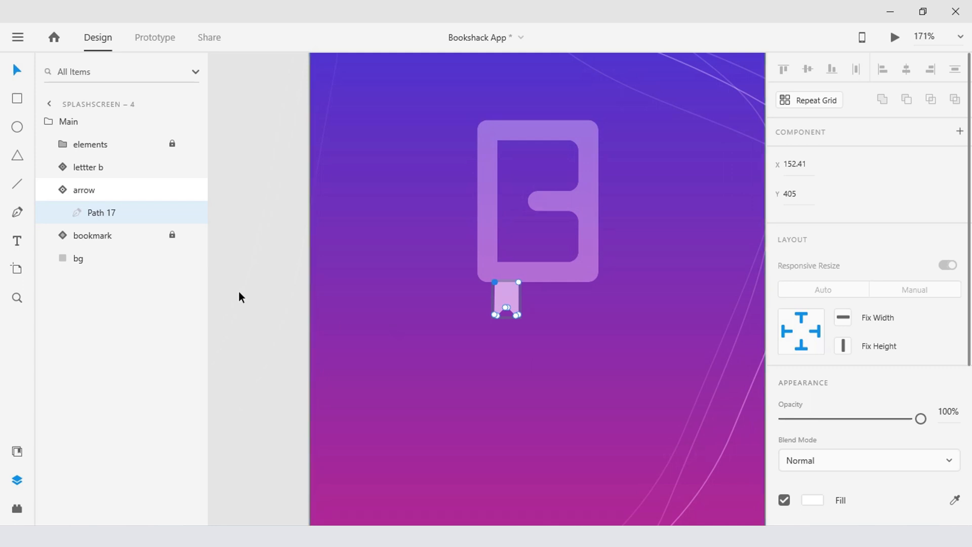
pyautogui.click(93, 212)
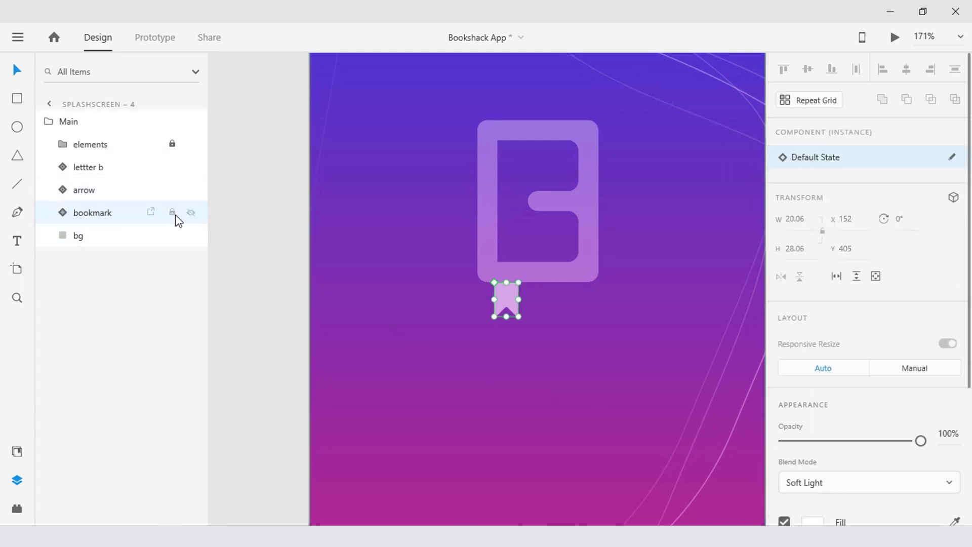
pyautogui.click(191, 212)
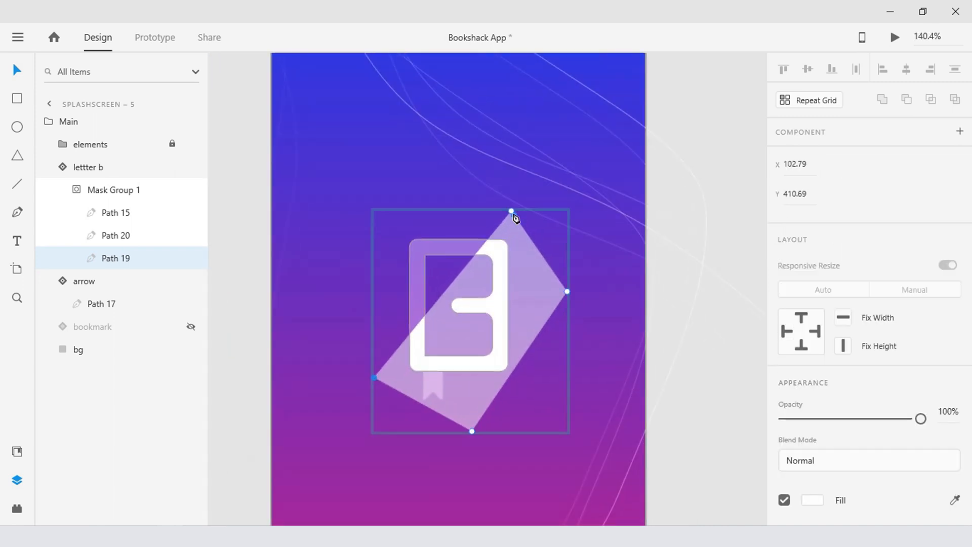
# Step: Stretch the diamond mask's top and left points outward, then adjust the arrow's gradient
pyautogui.moveTo(511, 210); pyautogui.dragTo(471, 154)
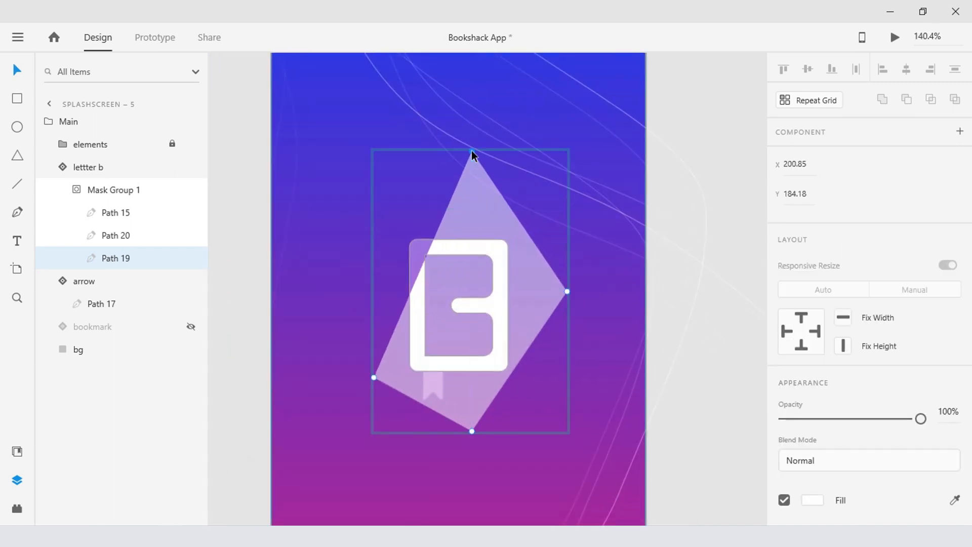
pyautogui.moveTo(374, 377); pyautogui.dragTo(325, 341)
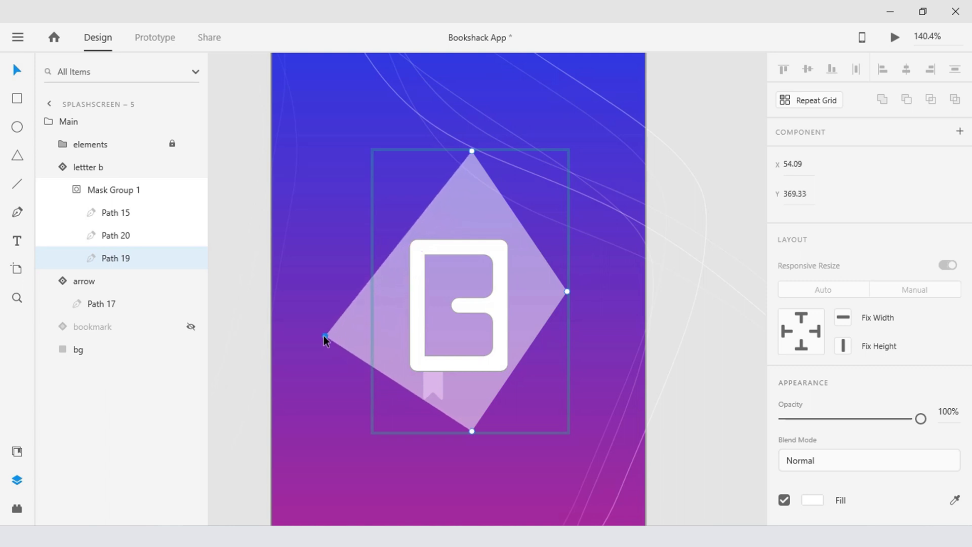
pyautogui.scroll(-3)
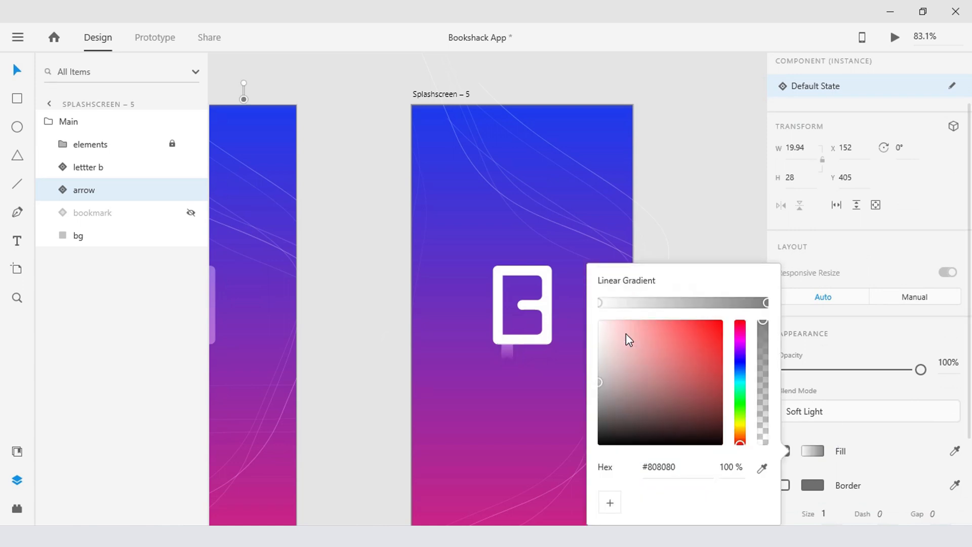
pyautogui.moveTo(629, 339); pyautogui.dragTo(600, 383)
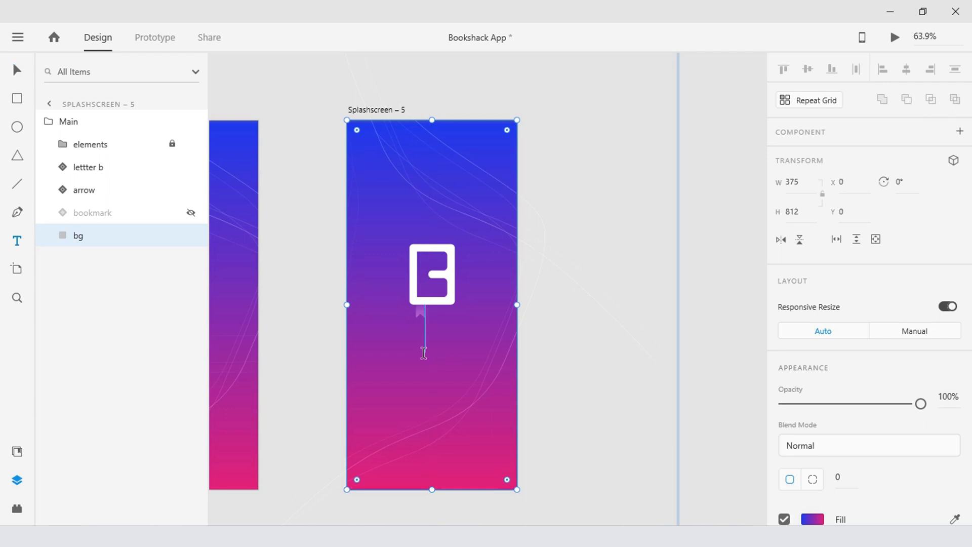
# Step: Type 'Bookshack' under the logo, then reselect the word and retype it as 'Book'
pyautogui.write('Bookshack')
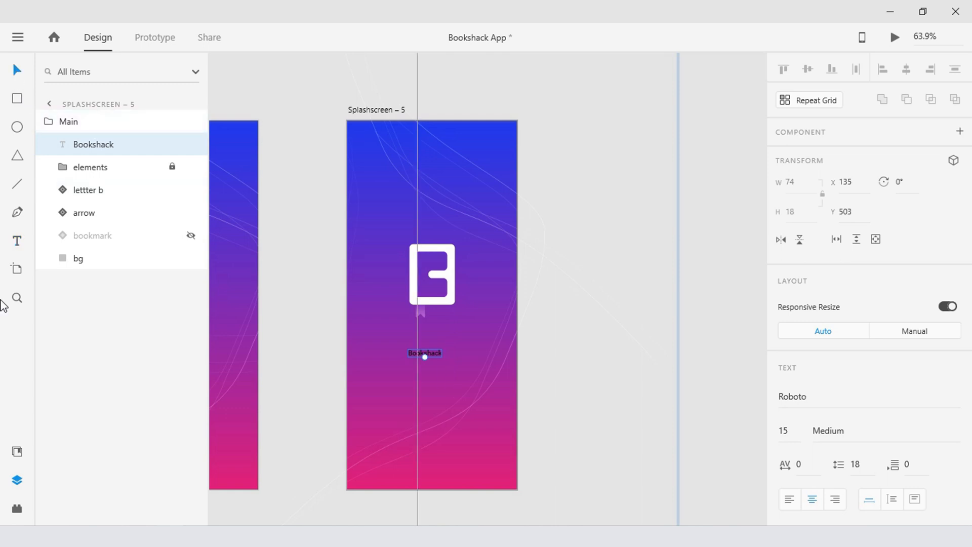
pyautogui.moveTo(17, 451)
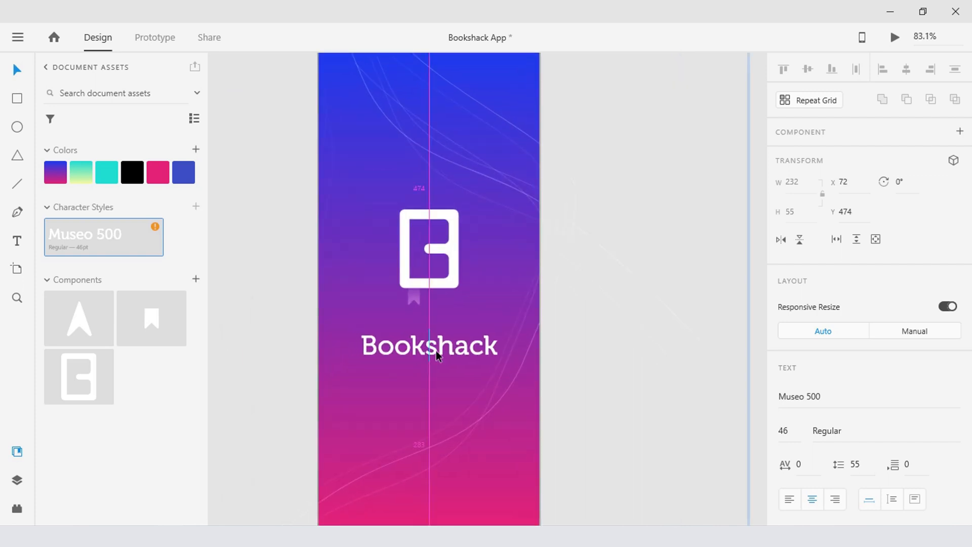
pyautogui.doubleClick(429, 346)
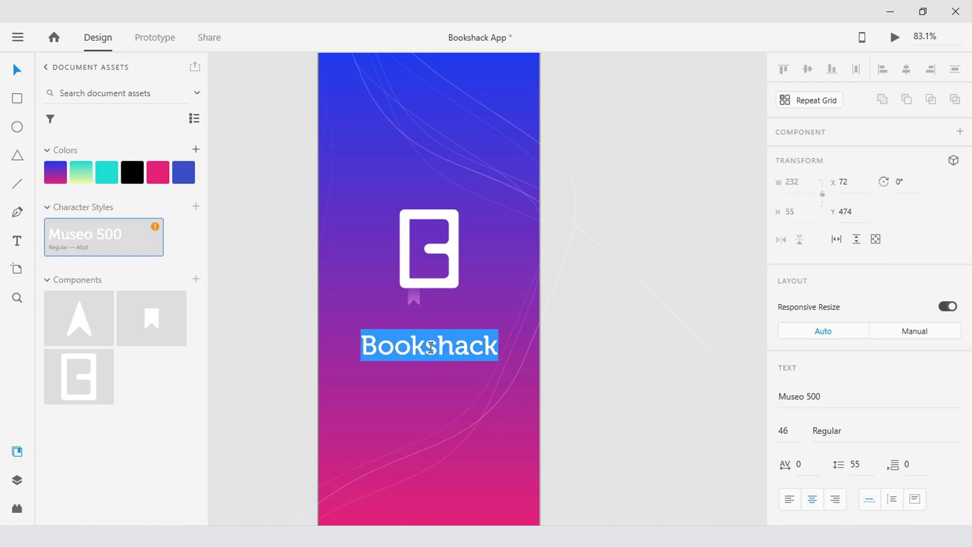
pyautogui.write('Book')
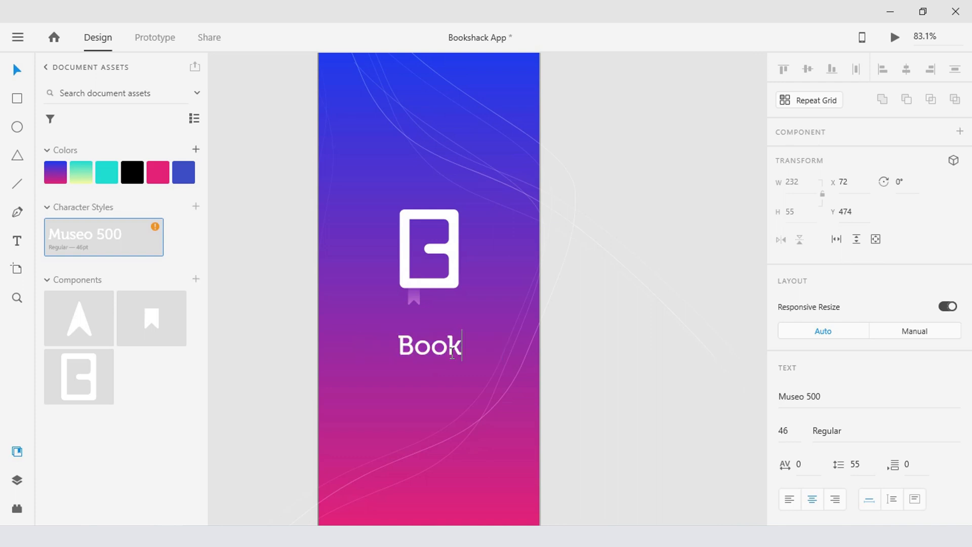
pyautogui.click(429, 345)
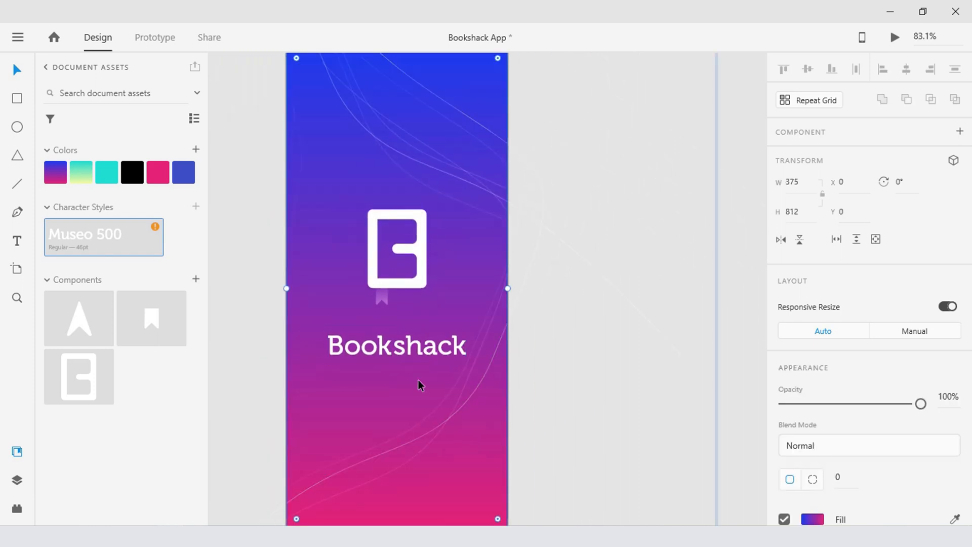
pyautogui.click(397, 345)
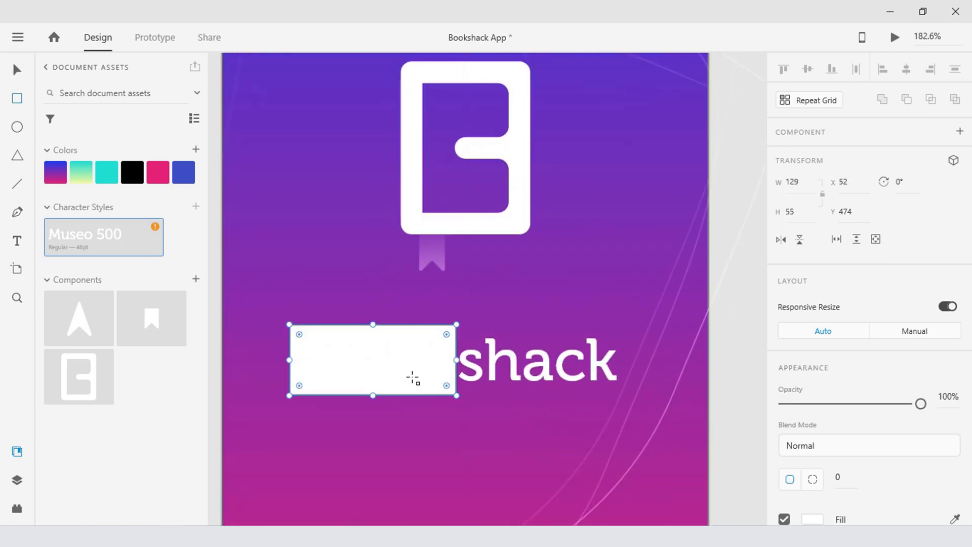
# Step: Draw a rectangle over 'Book' and select it together with the Book text in Layers
pyautogui.moveTo(372, 360); pyautogui.dragTo(468, 360)
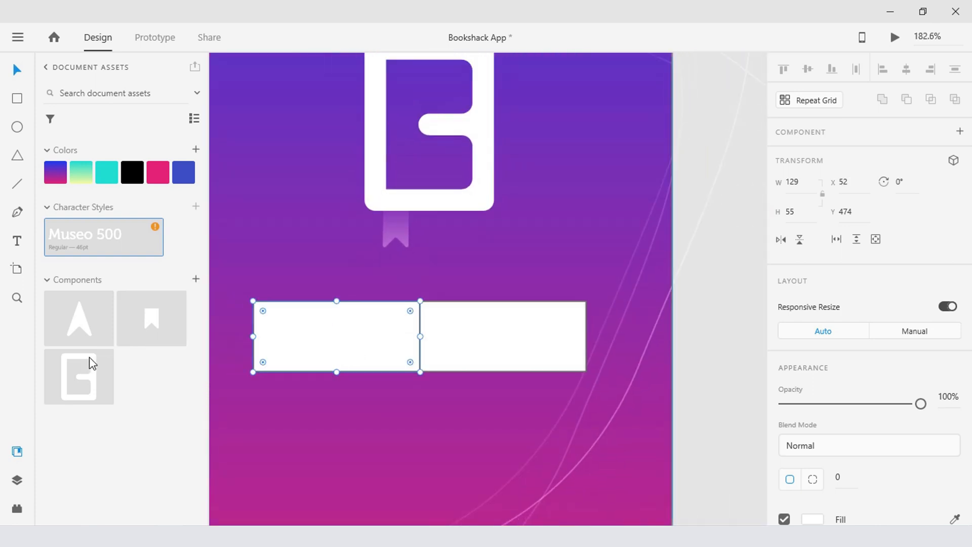
pyautogui.click(17, 480)
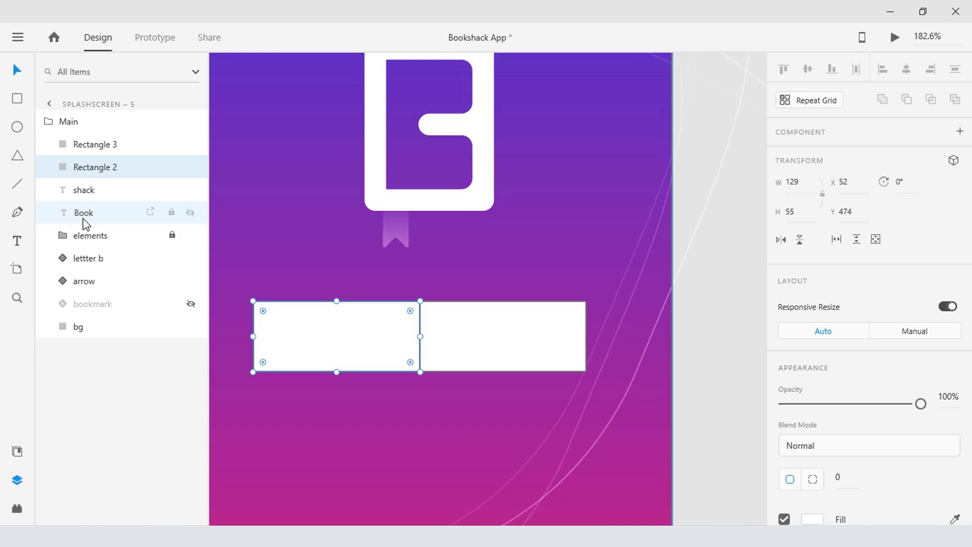
pyautogui.click(83, 212)
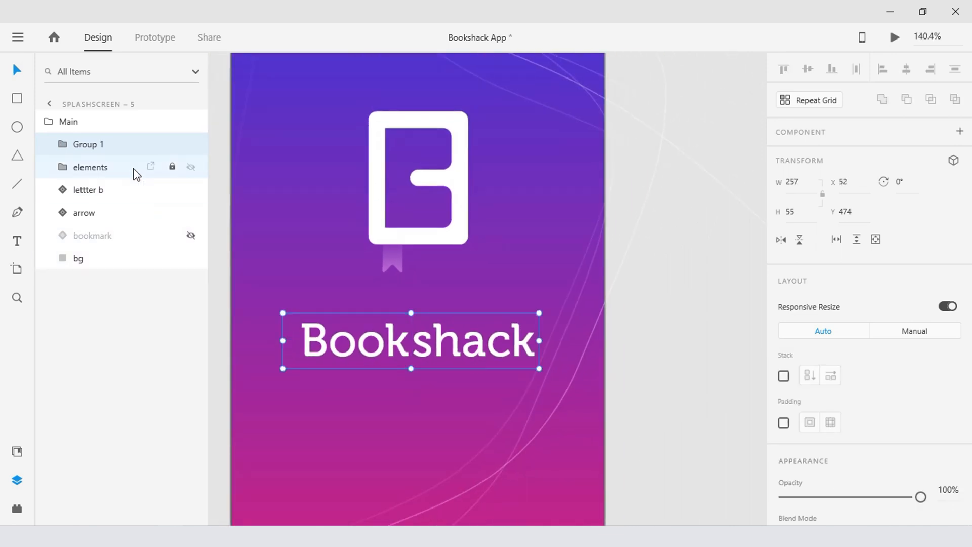
# Step: Rename the wordmark group to 'Bookshack' and select it
pyautogui.doubleClick(87, 144)
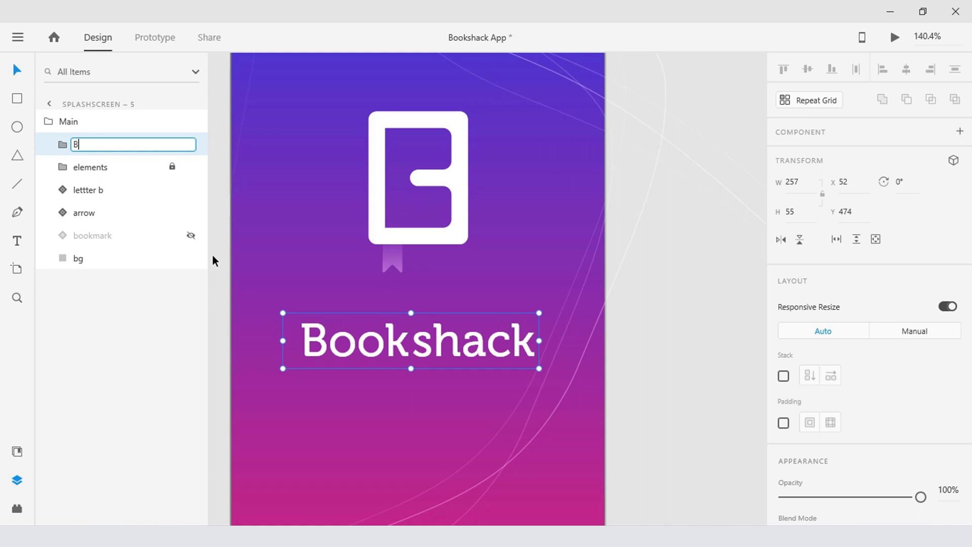
pyautogui.write('ookshack')
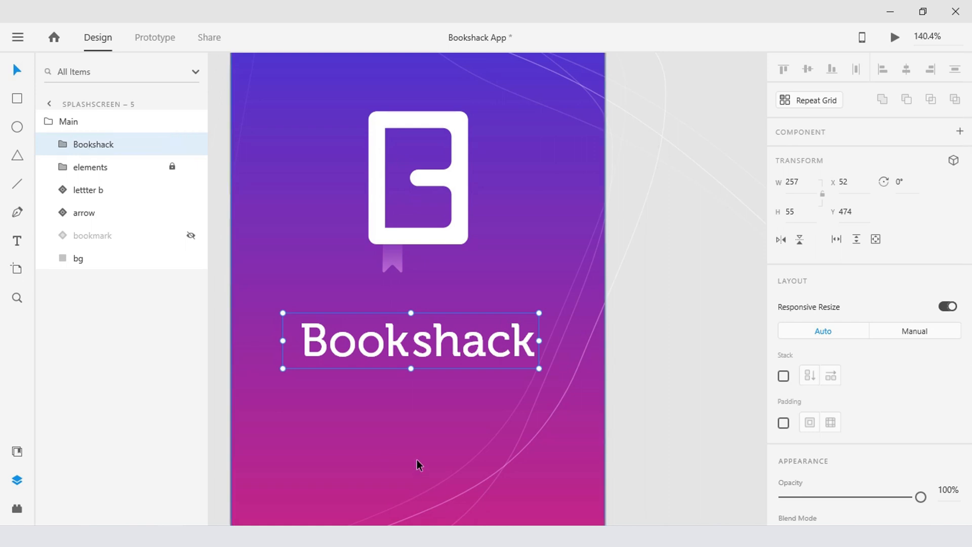
pyautogui.moveTo(397, 359)
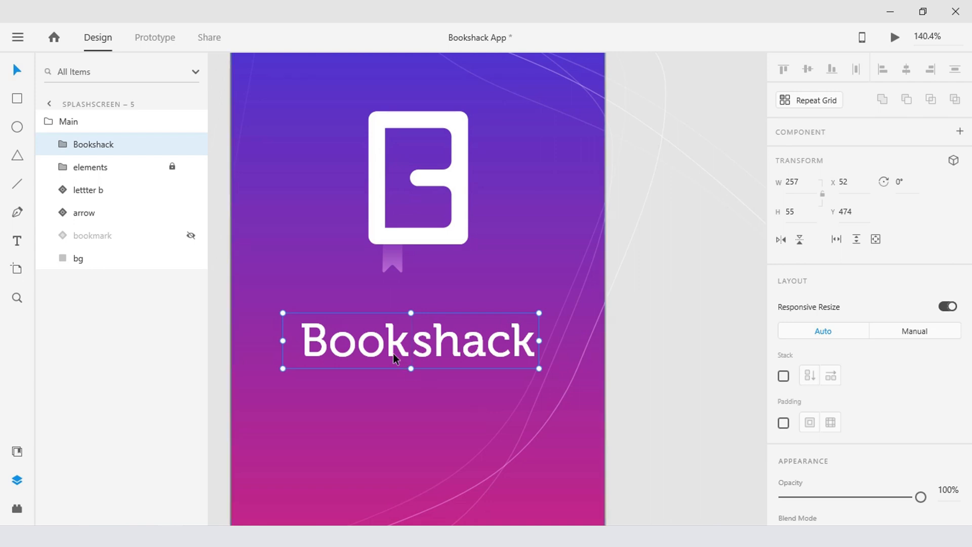
pyautogui.click(93, 144)
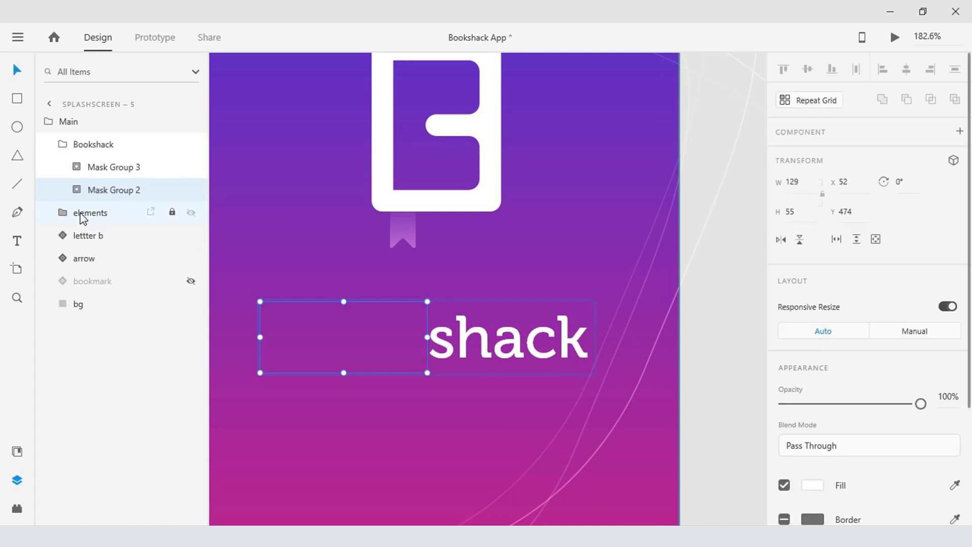
# Step: Edit the artboard text, then rename Mask Group 3 to 'shack' in Layers
pyautogui.write('Book')
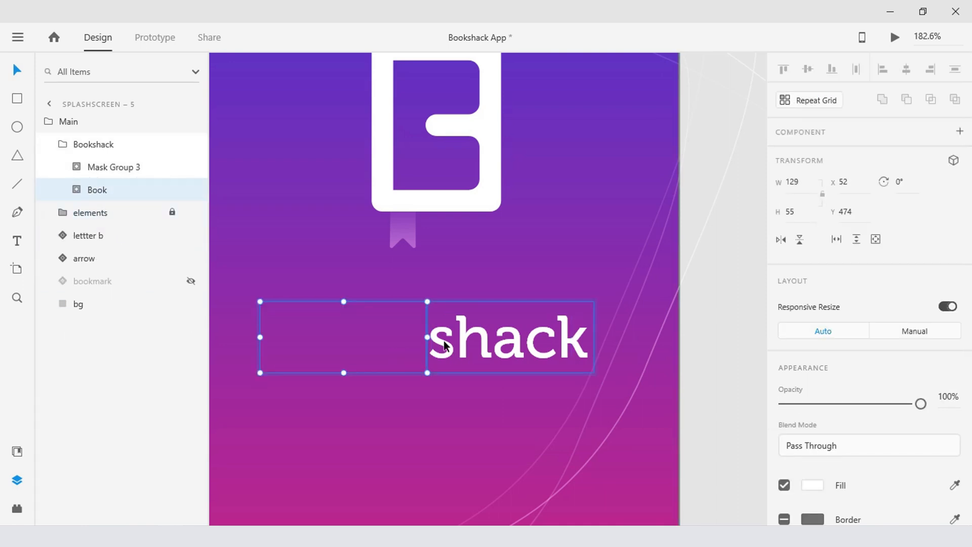
pyautogui.click(508, 338)
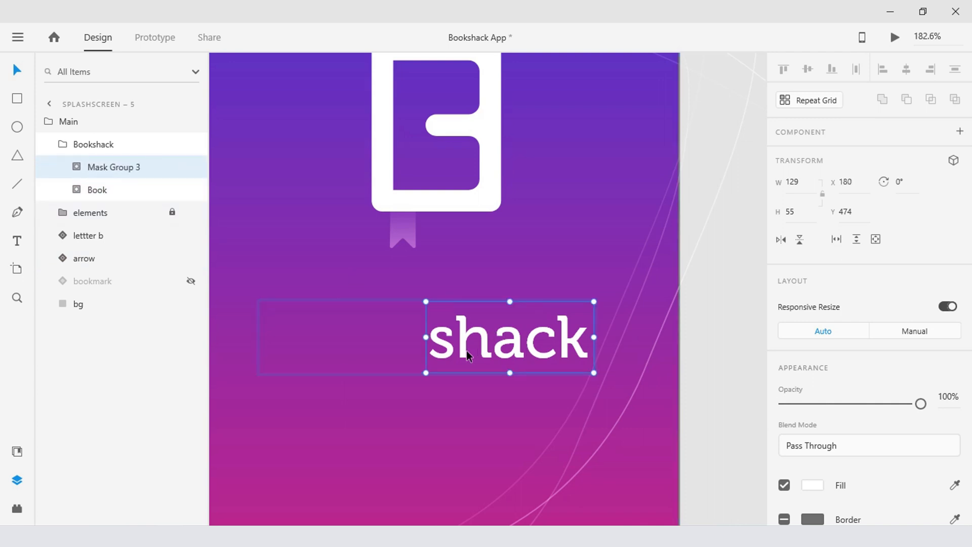
pyautogui.doubleClick(508, 336)
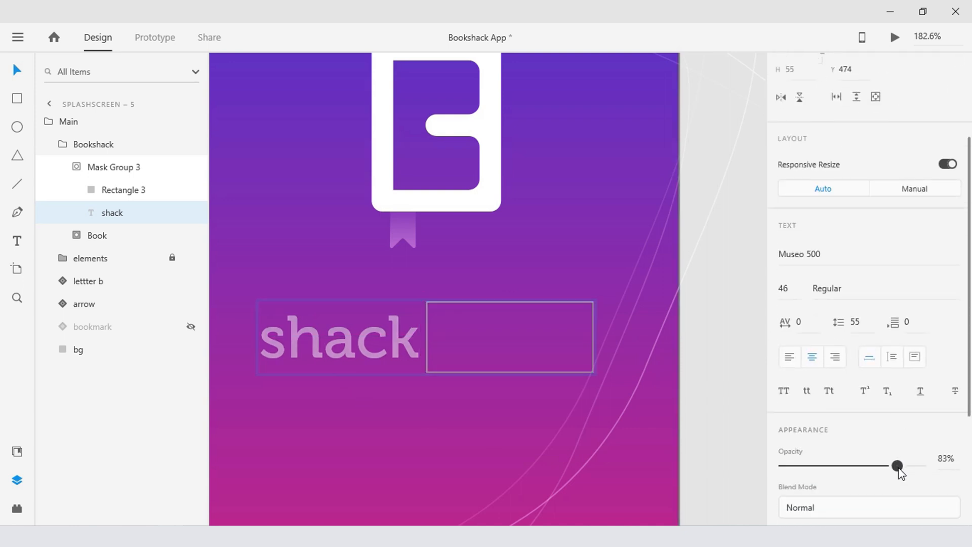
pyautogui.moveTo(898, 466); pyautogui.dragTo(784, 466)
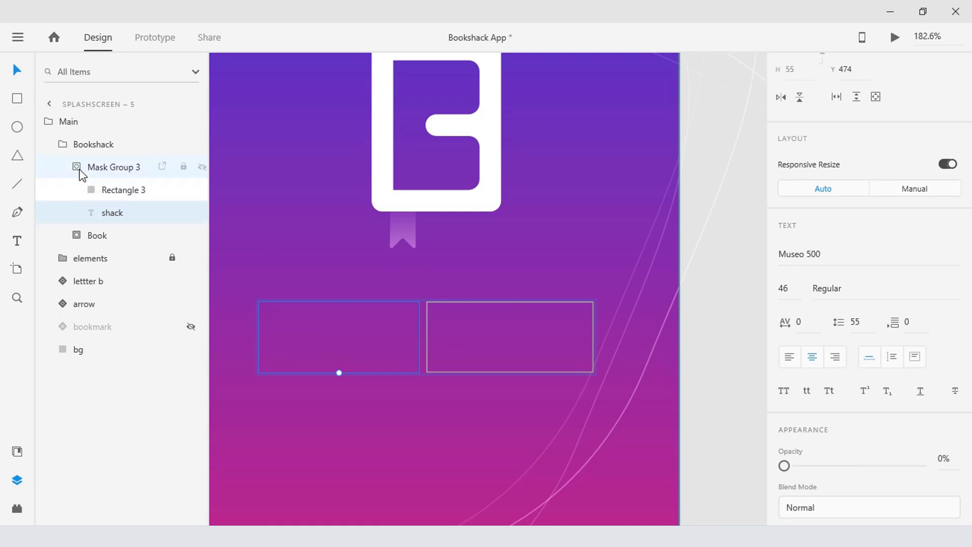
pyautogui.doubleClick(114, 166)
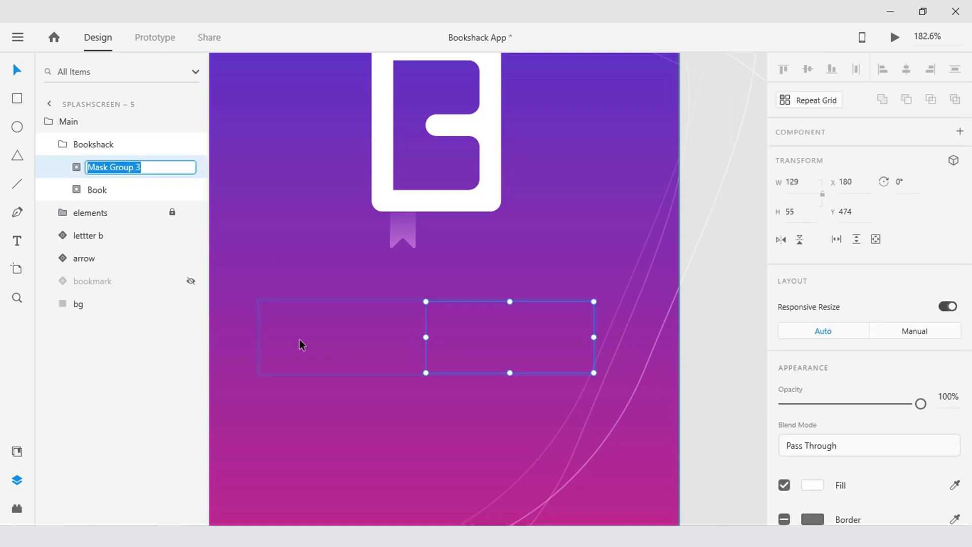
pyautogui.write('shack')
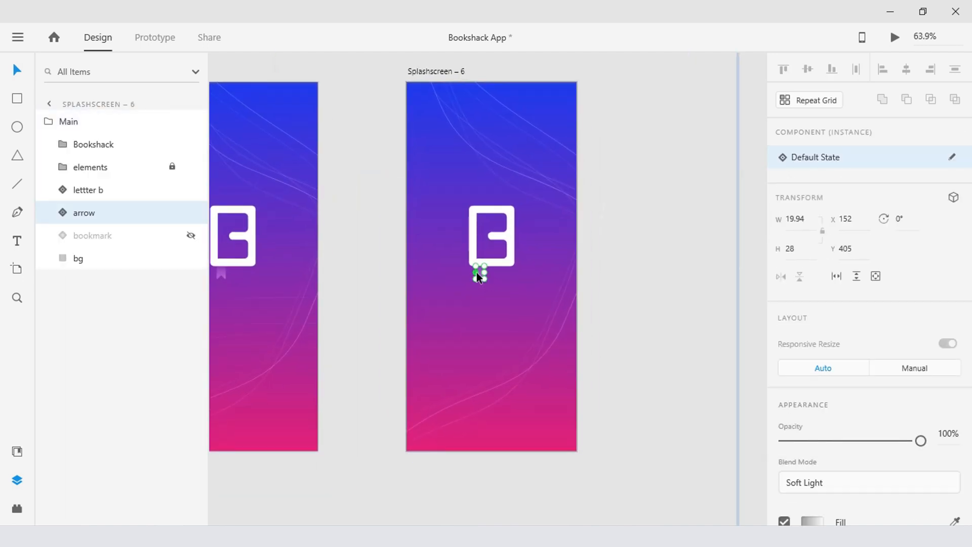
# Step: Change the arrow's Appearance blend mode to Overlay
pyautogui.click(868, 481)
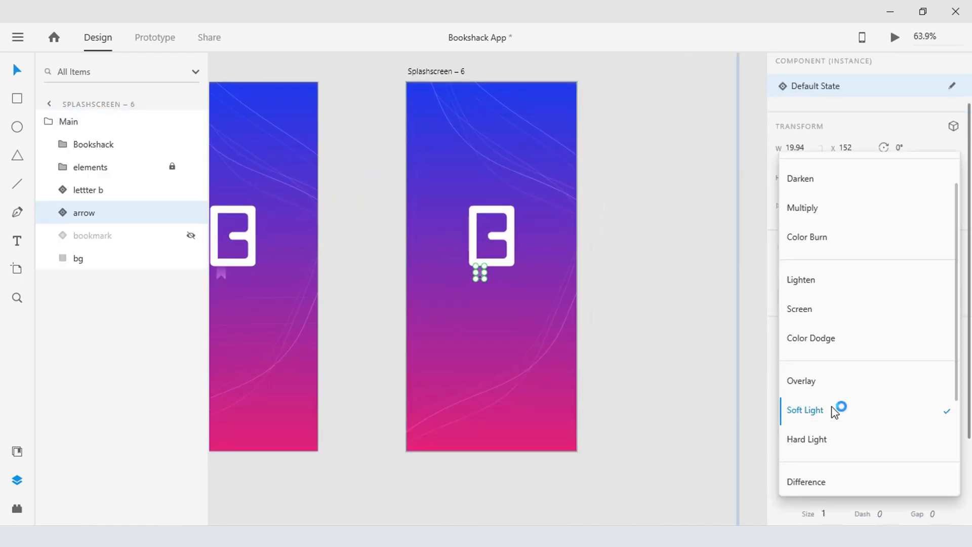
pyautogui.click(801, 380)
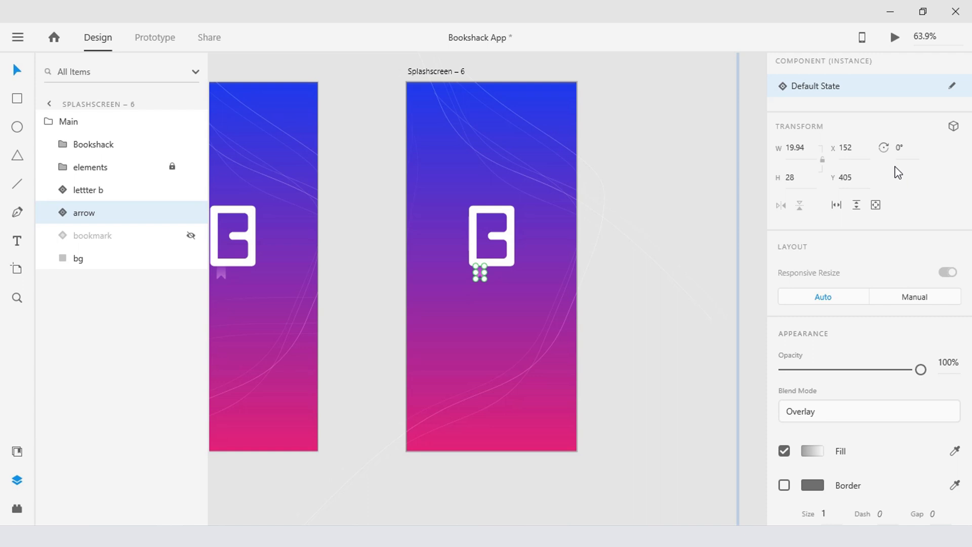
pyautogui.moveTo(959, 142)
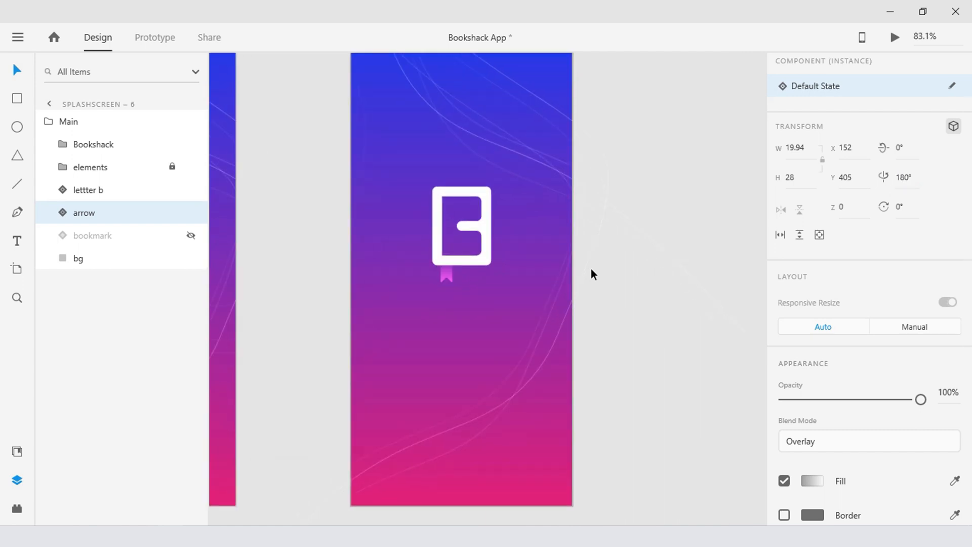
pyautogui.click(445, 274)
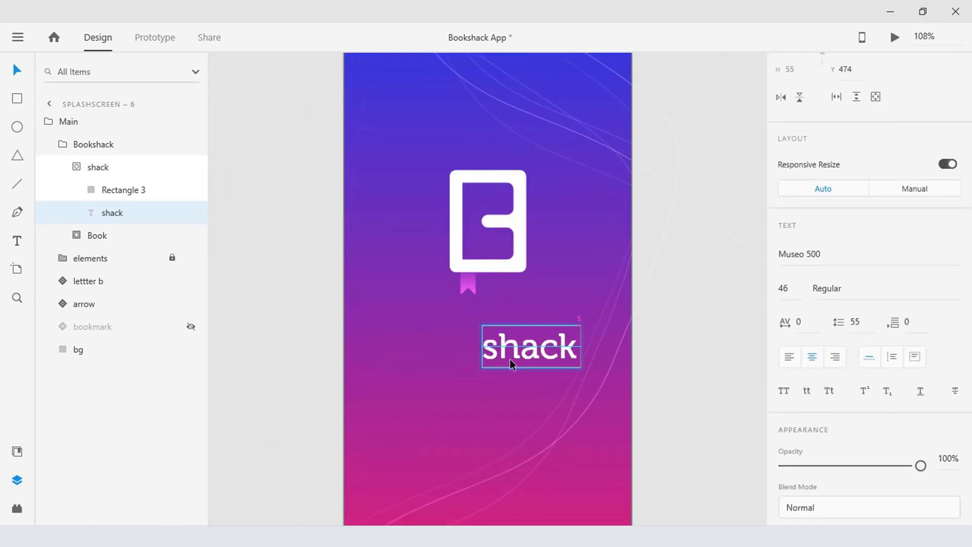
# Step: Select the shack text layer on Splashscreen – 6
pyautogui.click(97, 235)
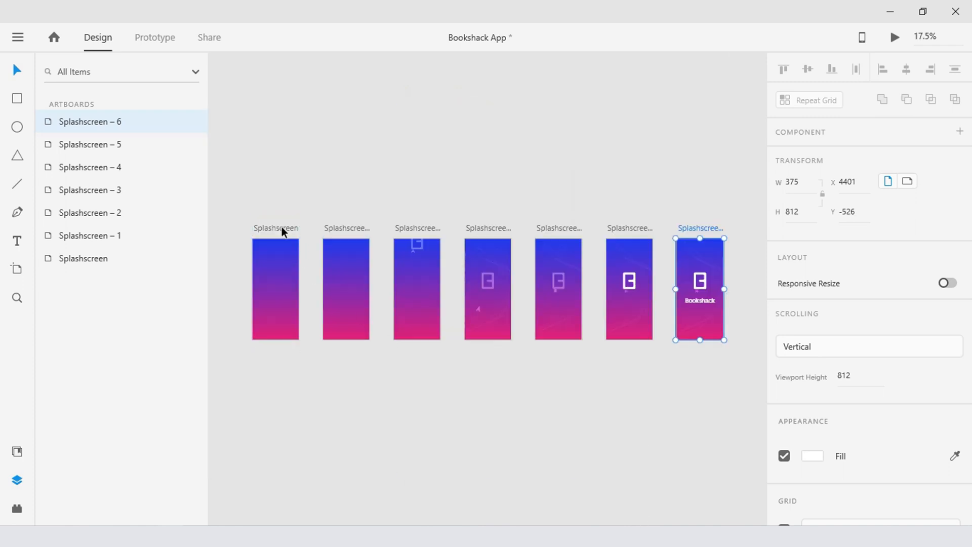
# Step: In Prototype mode, give Splashscreen's link a Time trigger, Auto-Animate, and Ease In-Out easing
pyautogui.click(155, 37)
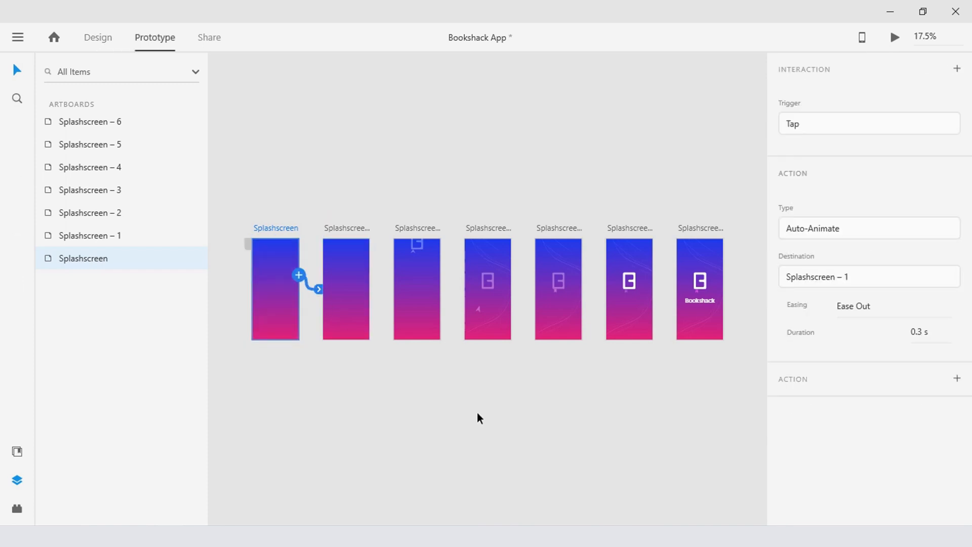
pyautogui.click(868, 124)
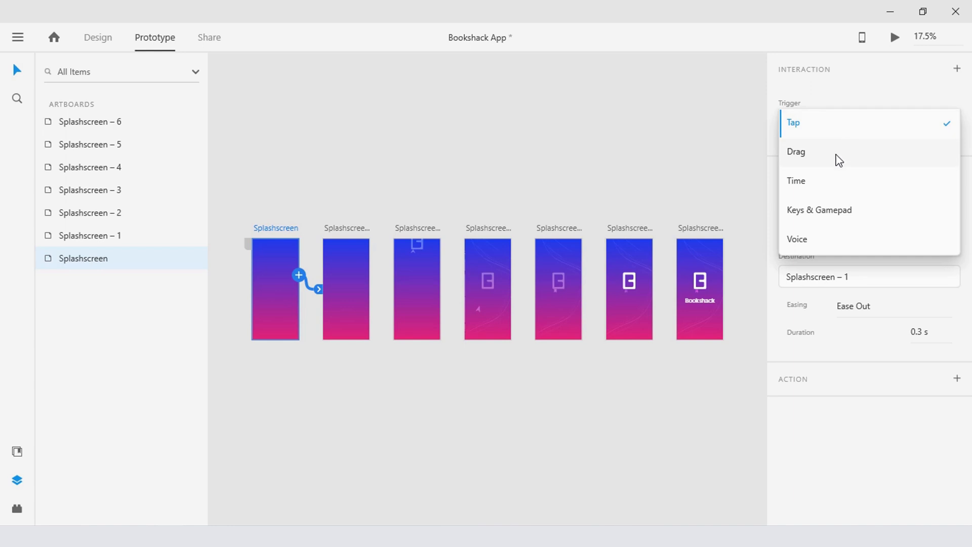
pyautogui.click(796, 180)
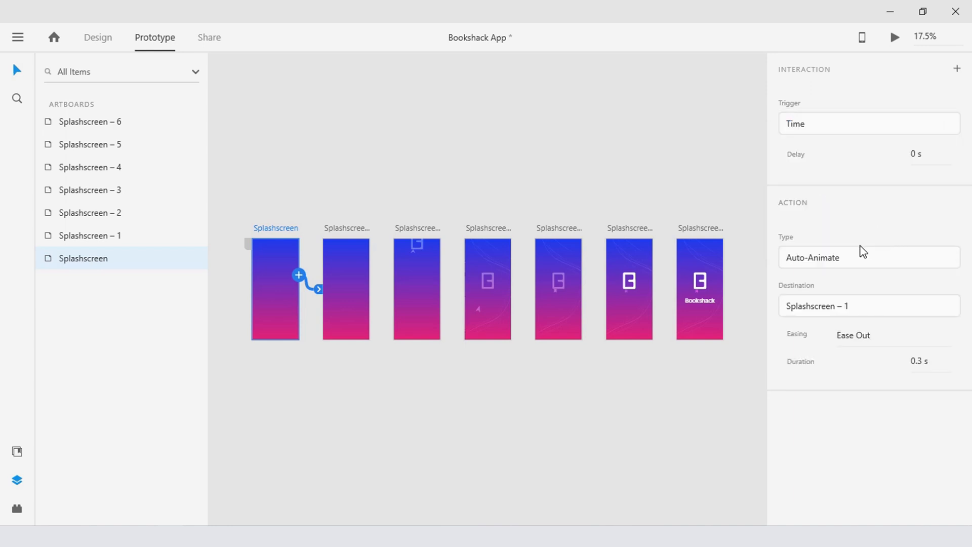
pyautogui.click(867, 257)
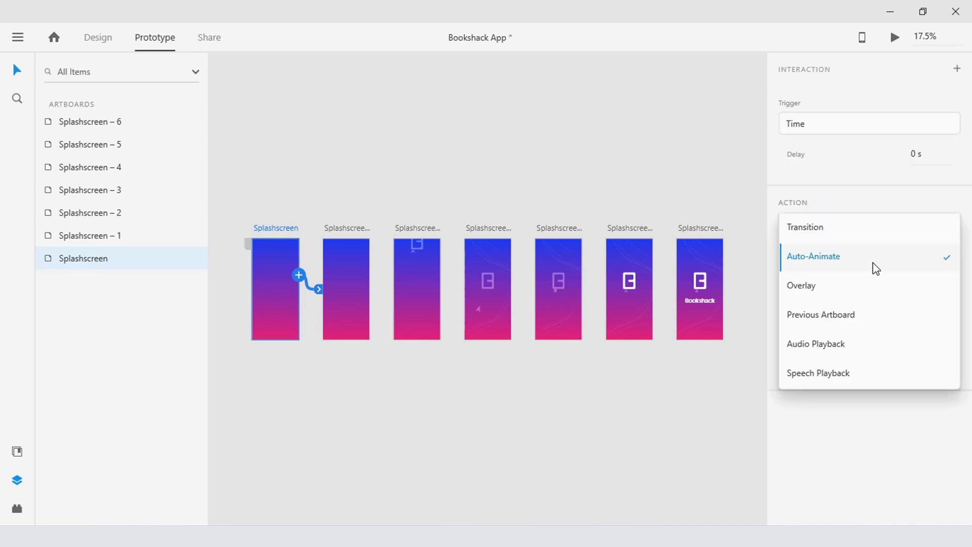
pyautogui.click(813, 256)
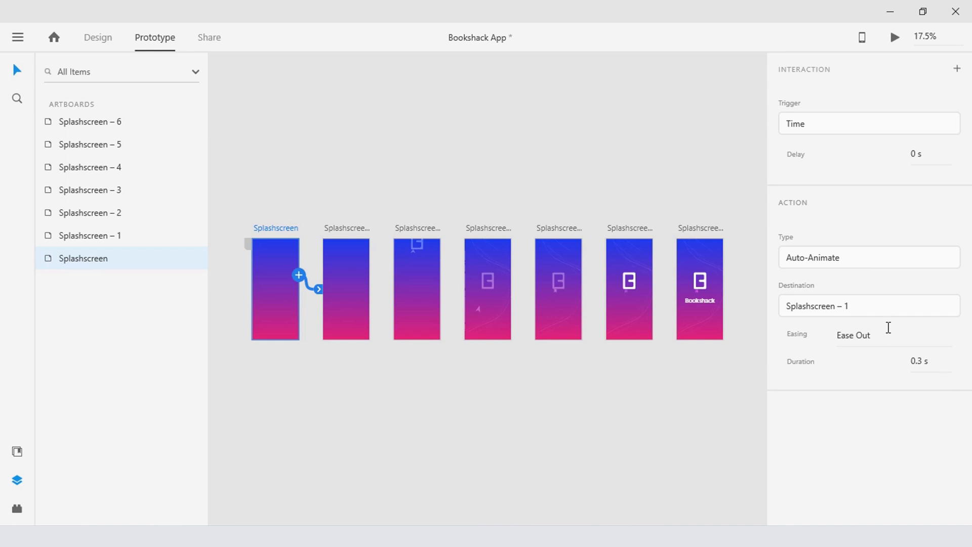
pyautogui.click(853, 335)
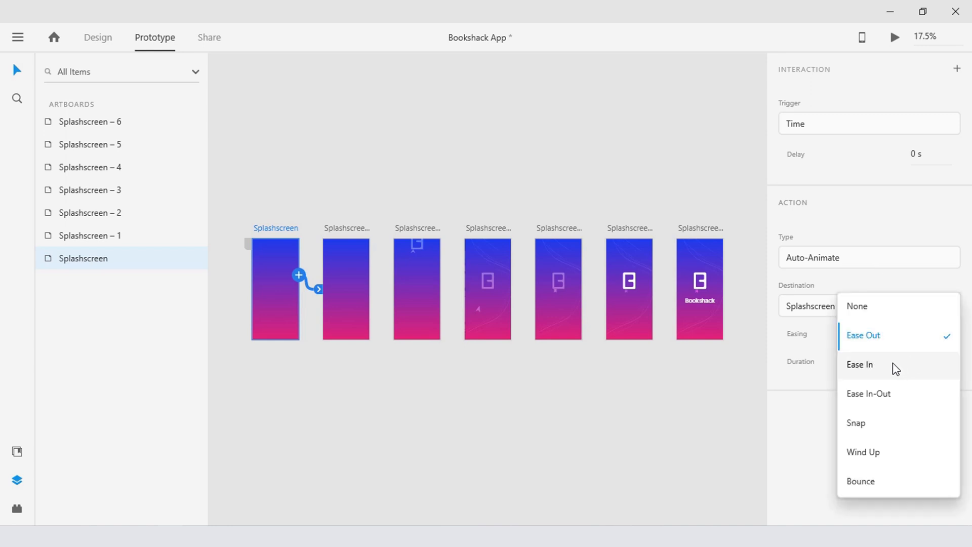
pyautogui.click(868, 393)
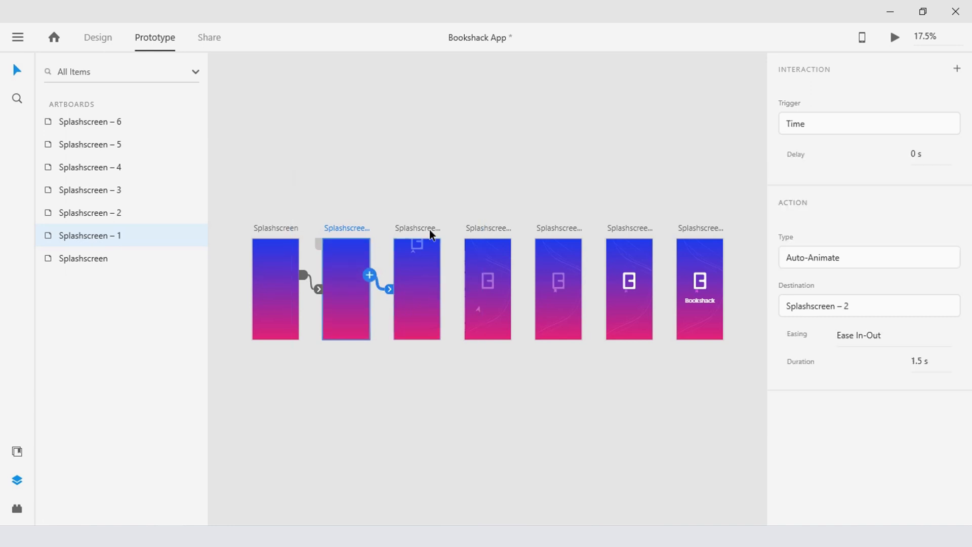
pyautogui.click(416, 288)
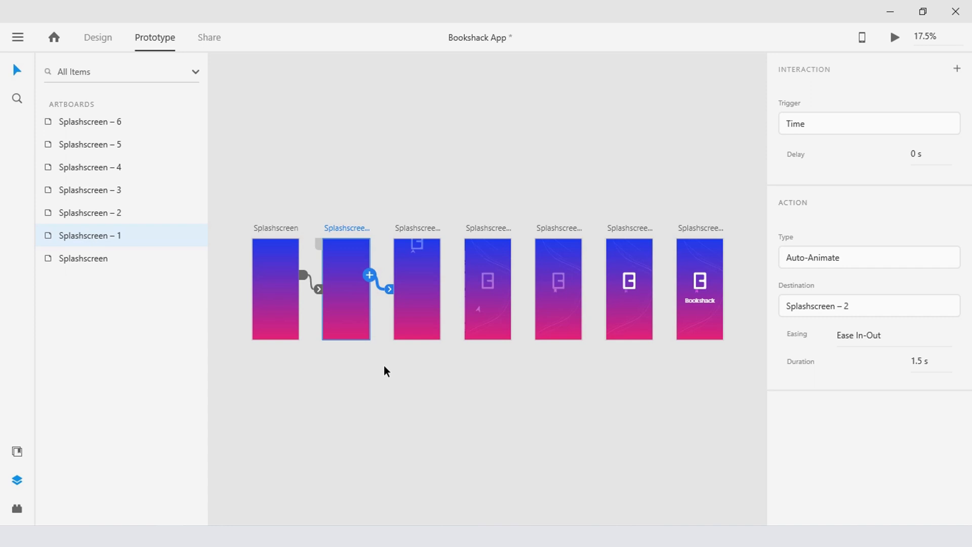
# Step: Set Splashscreen – 5's transition duration to 0.6 s and return to Design mode
pyautogui.click(920, 362)
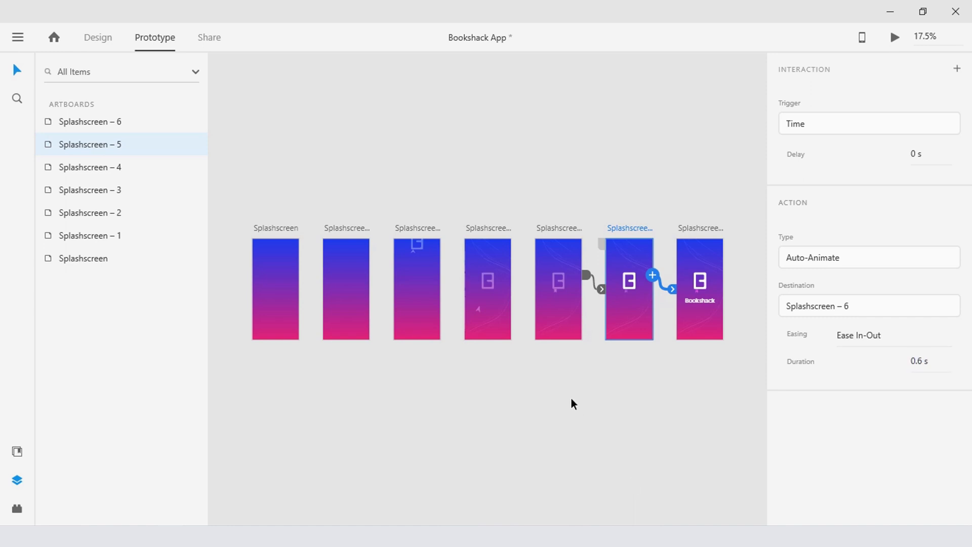
pyautogui.click(98, 37)
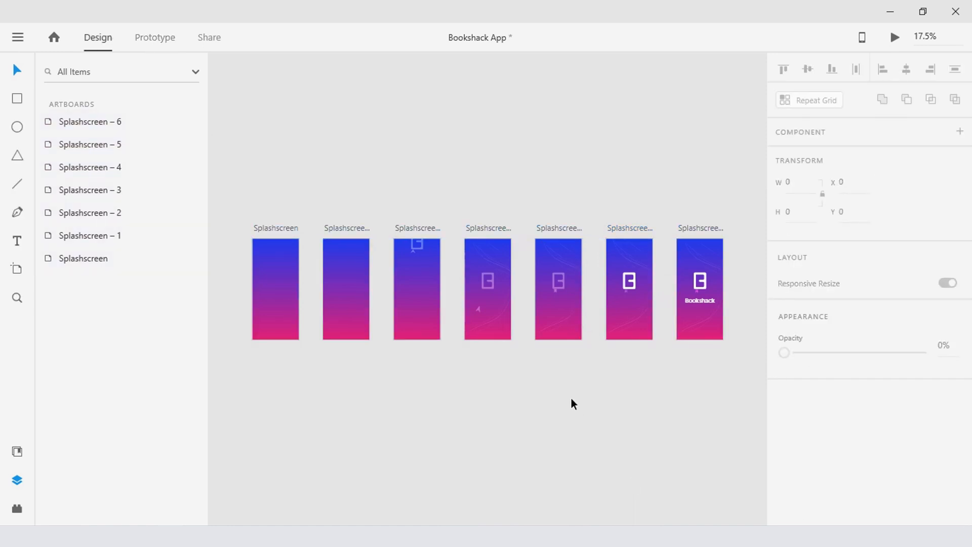
pyautogui.moveTo(778, 166)
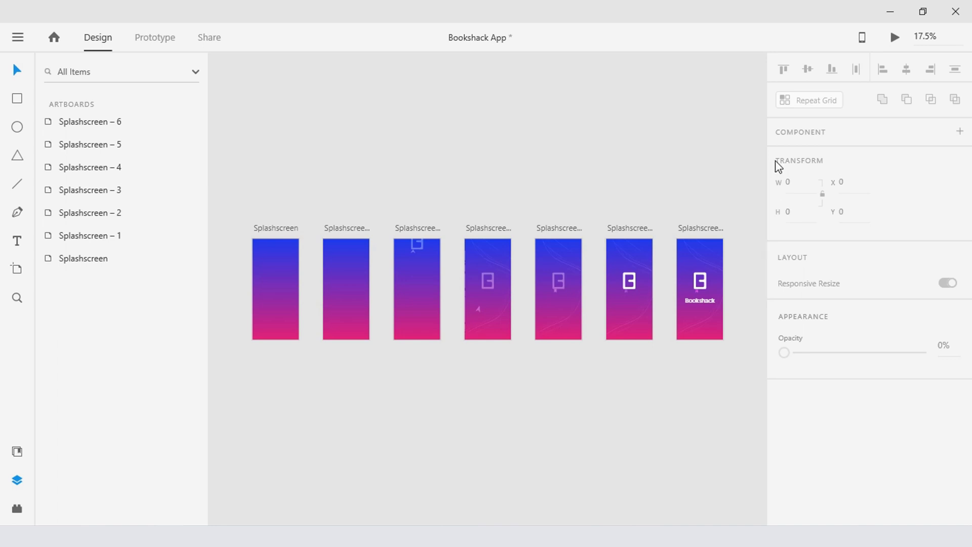
pyautogui.click(895, 36)
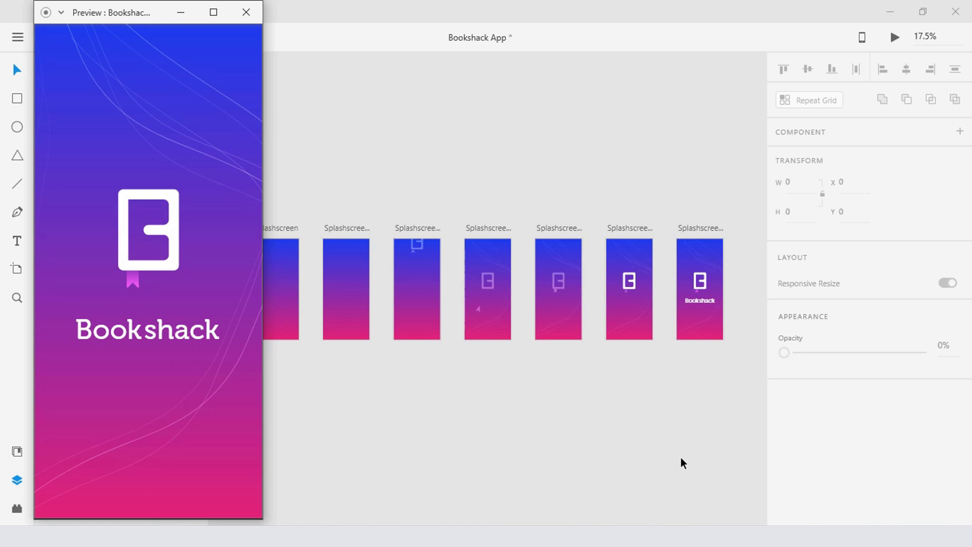
pyautogui.moveTo(356, 468)
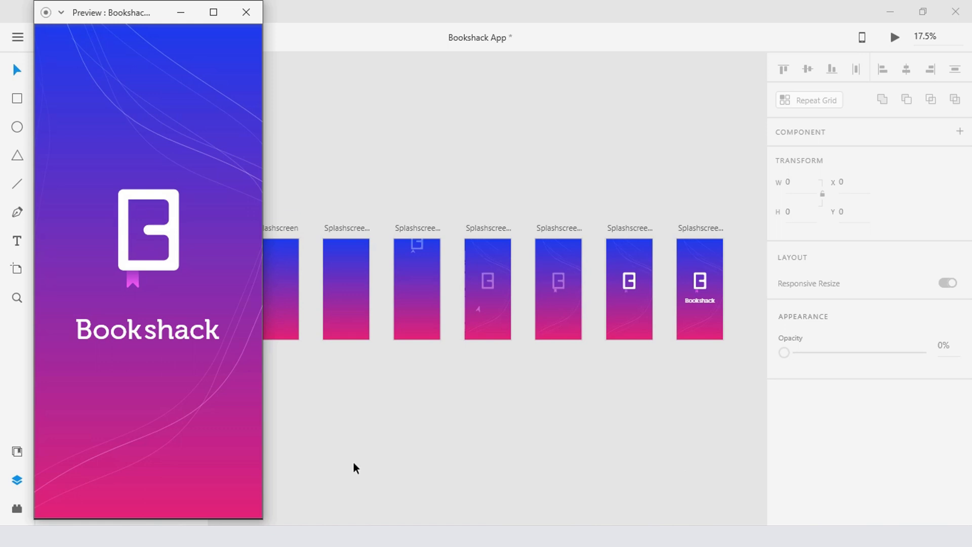
pyautogui.click(245, 12)
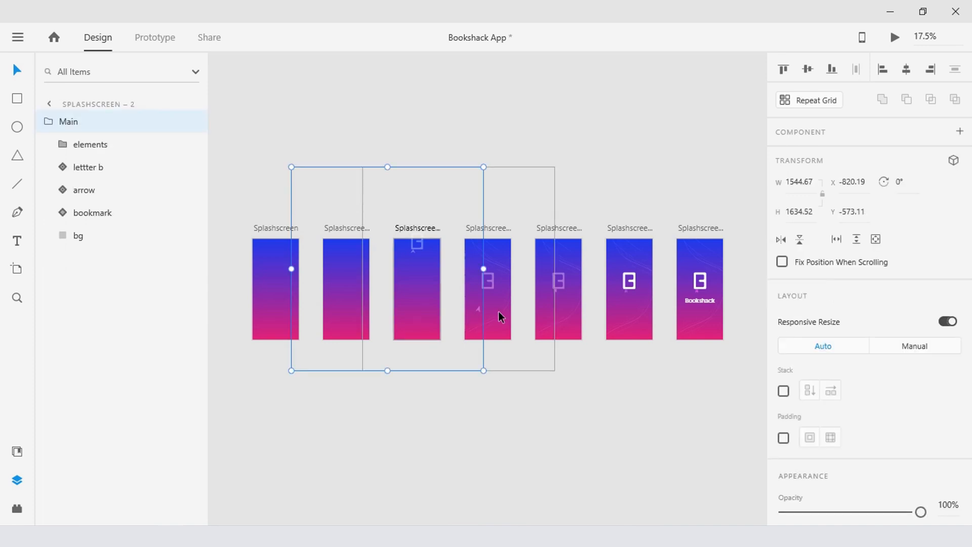
pyautogui.click(895, 37)
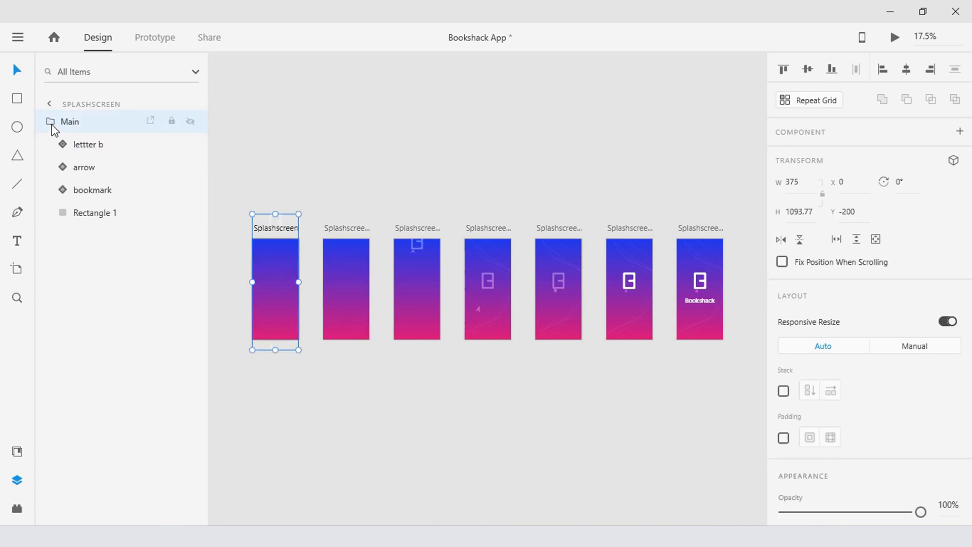
pyautogui.doubleClick(97, 213)
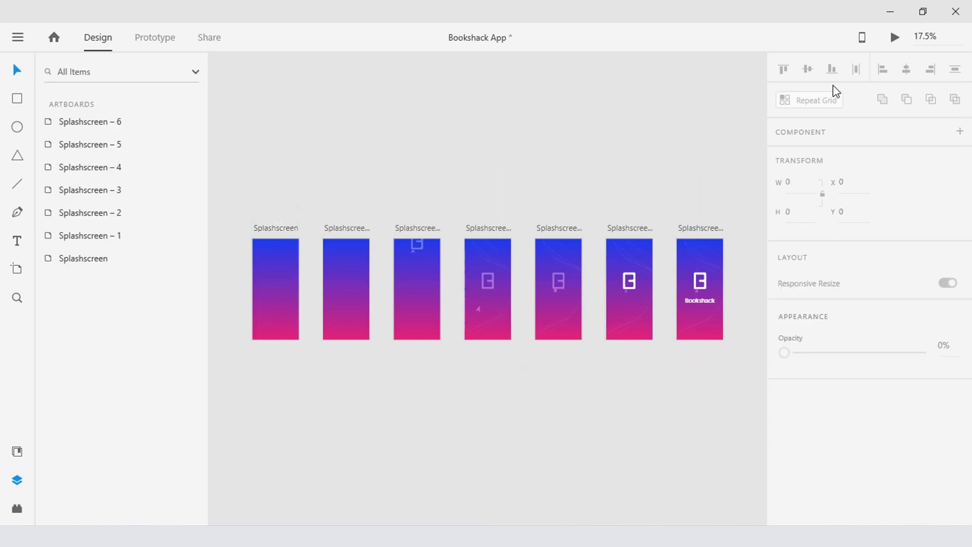
pyautogui.click(895, 37)
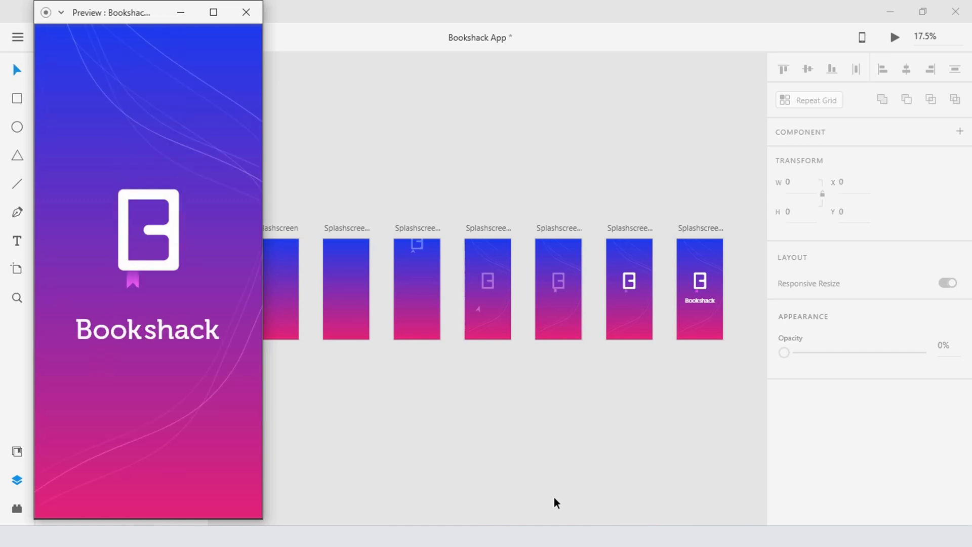
pyautogui.moveTo(246, 172)
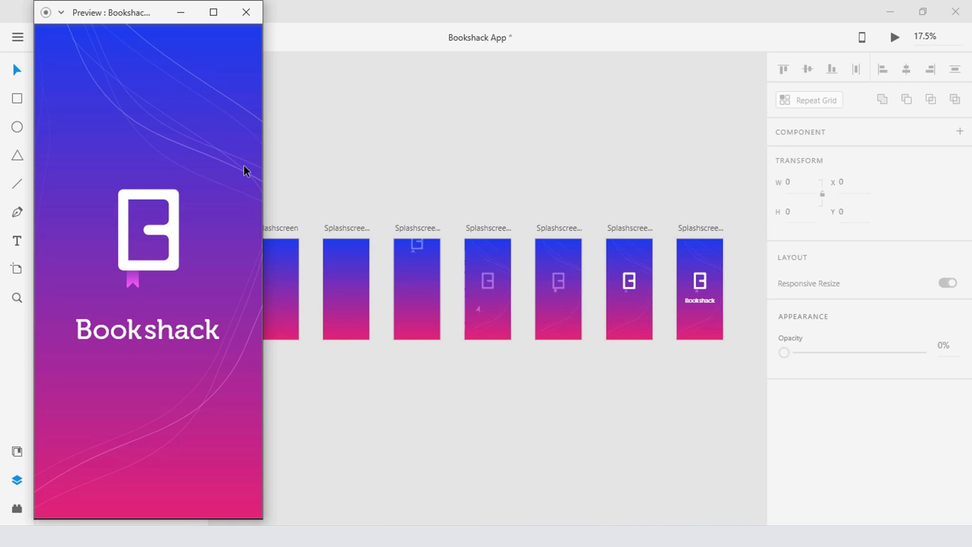
pyautogui.click(247, 12)
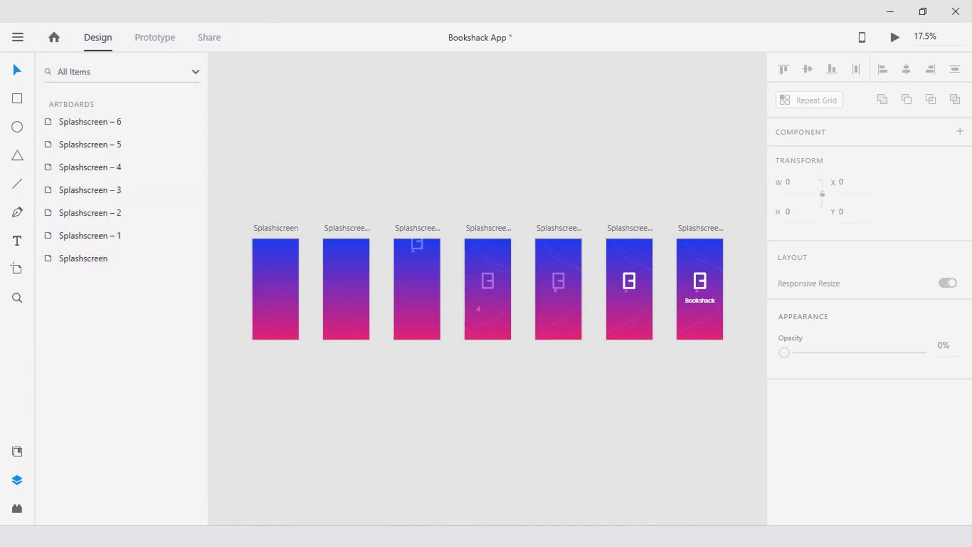